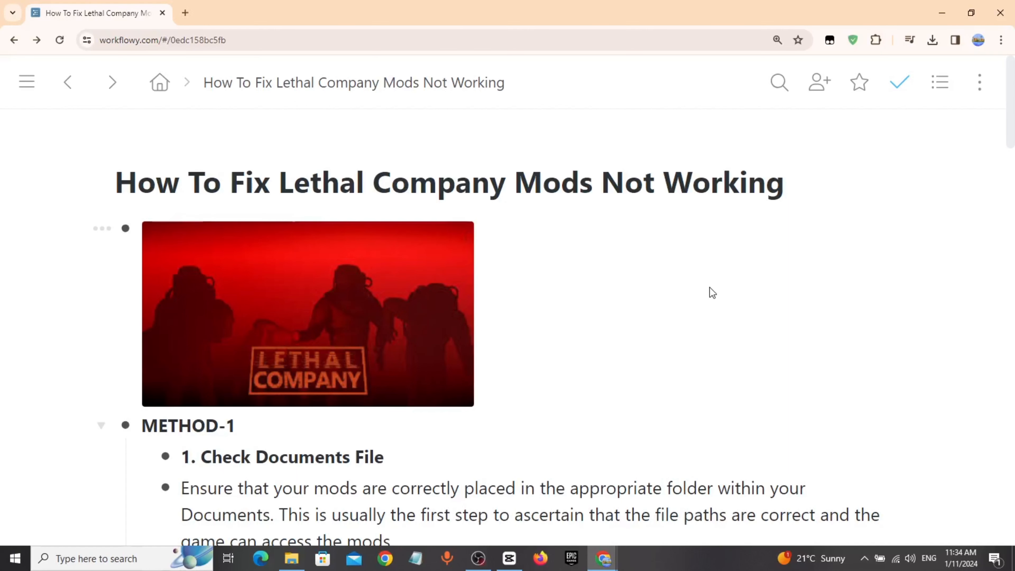
pyautogui.moveTo(704, 282)
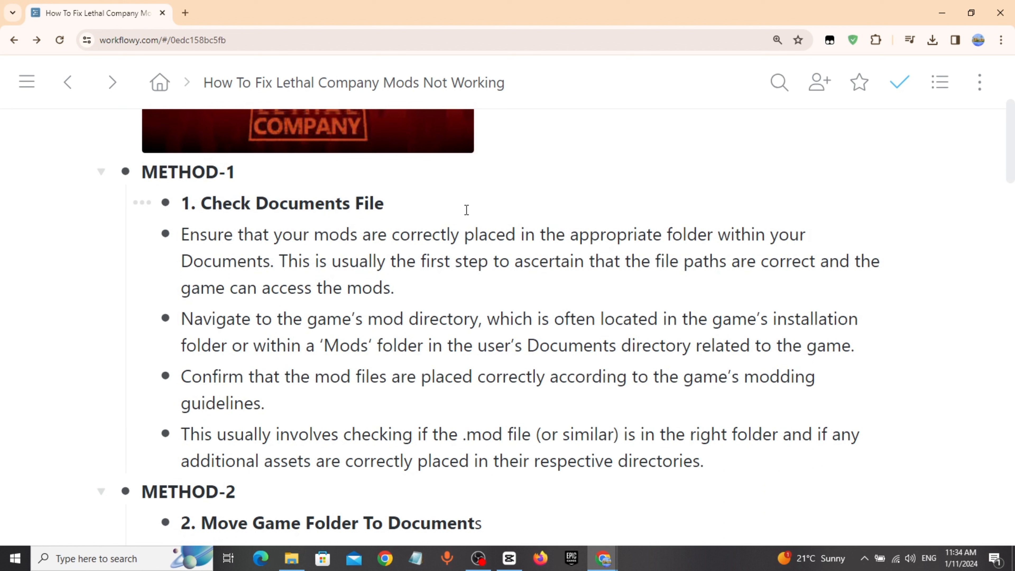
# Read the remaining Method 4 steps, briefly highlighting a word in the first step
pyautogui.doubleClick(282, 203)
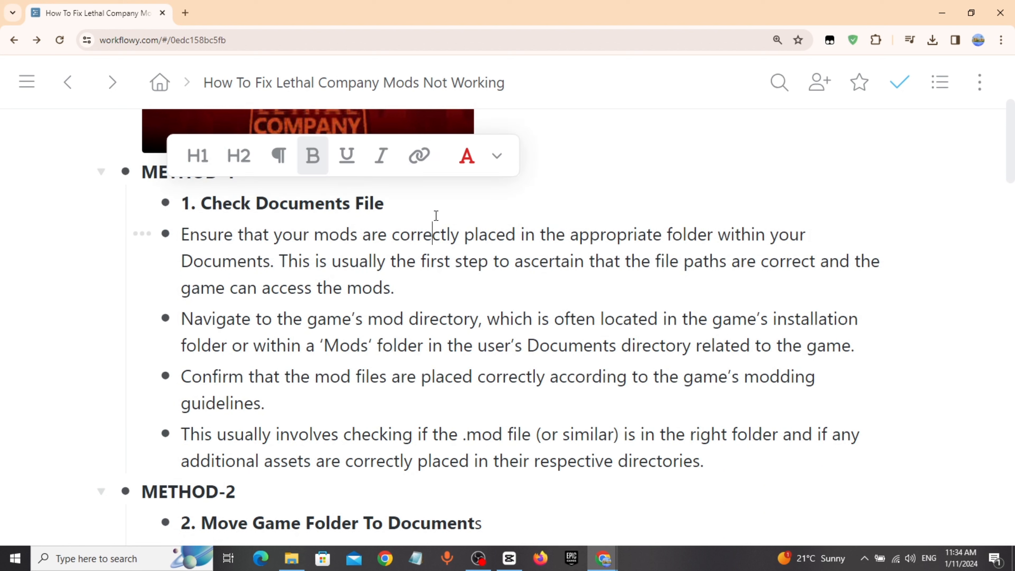
pyautogui.click(808, 234)
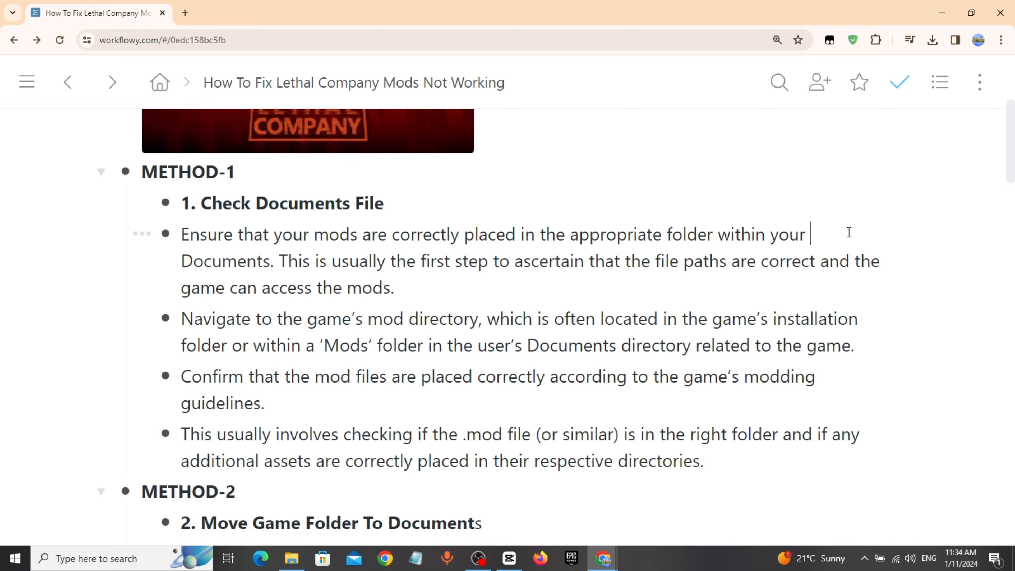
pyautogui.scroll(-3)
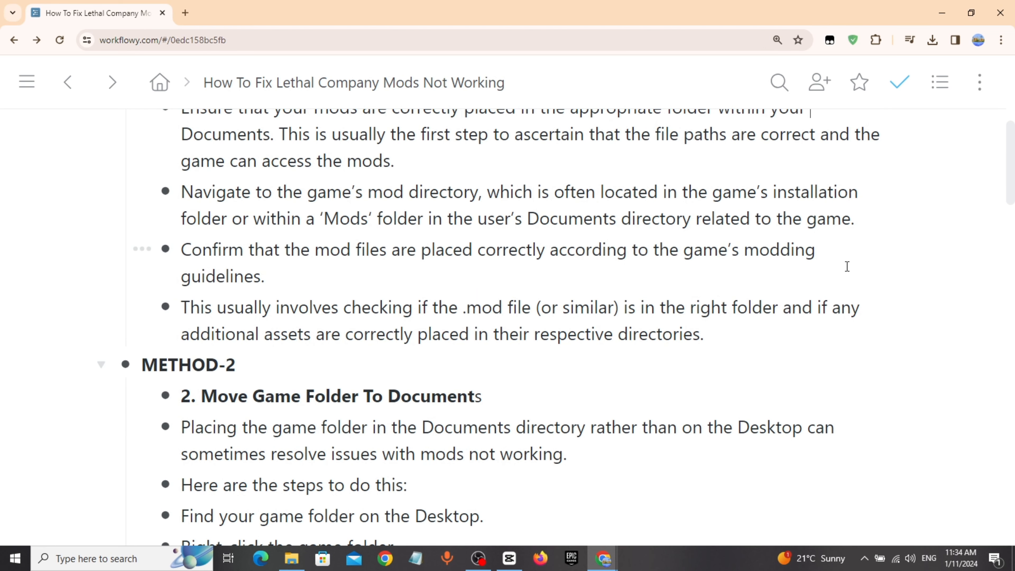
pyautogui.scroll(-3)
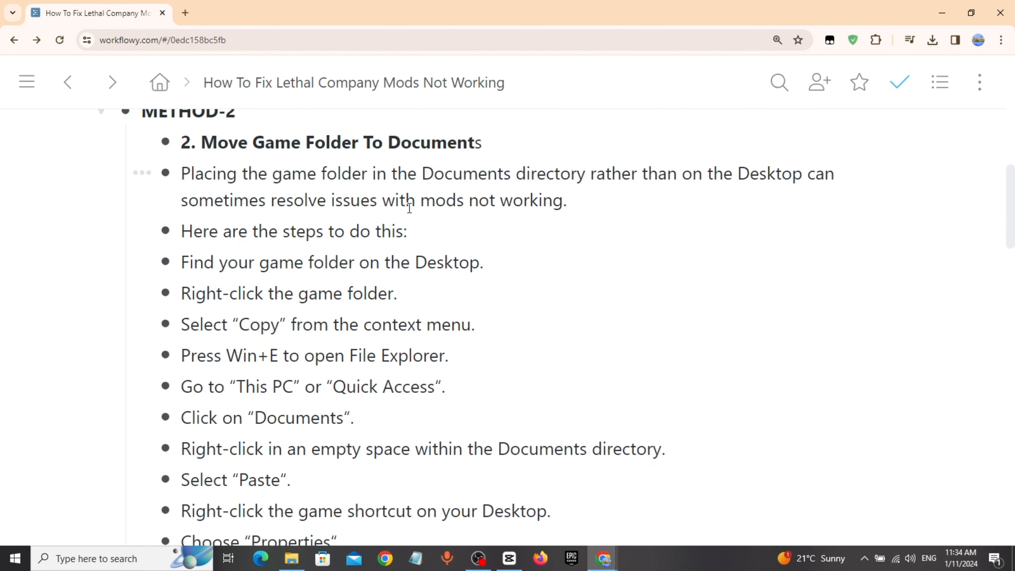
pyautogui.moveTo(479, 266)
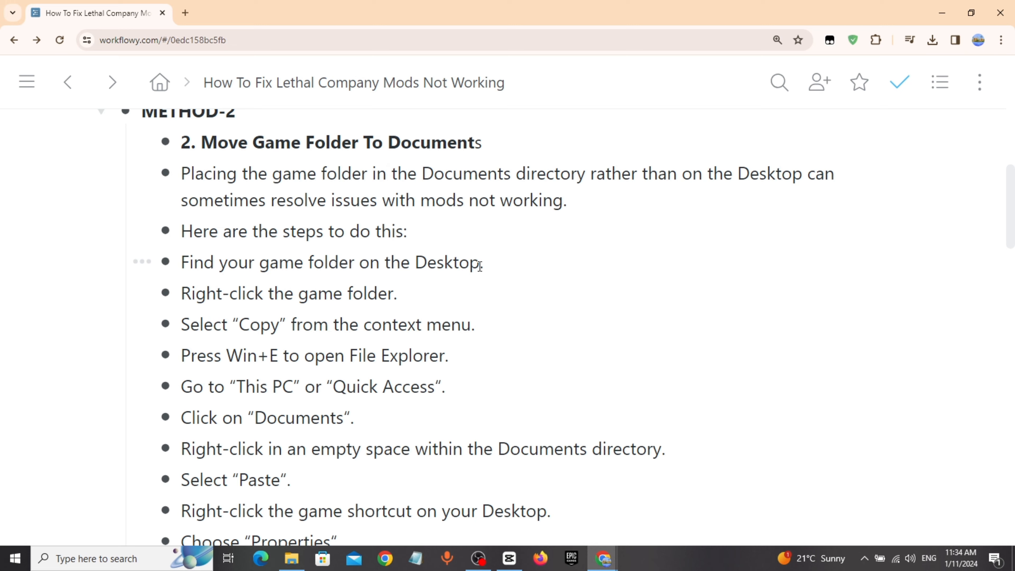
pyautogui.scroll(-3)
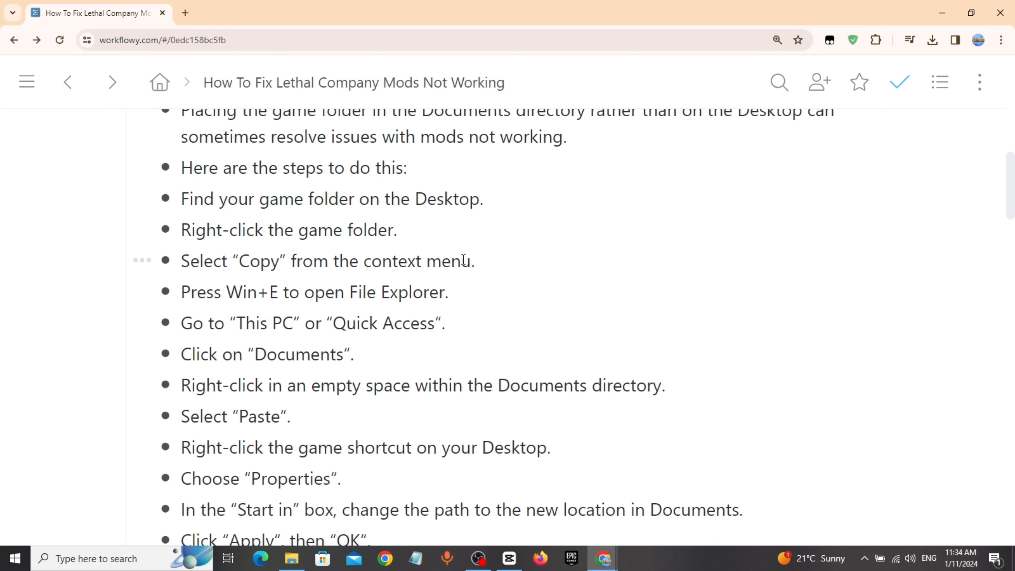
pyautogui.moveTo(481, 266)
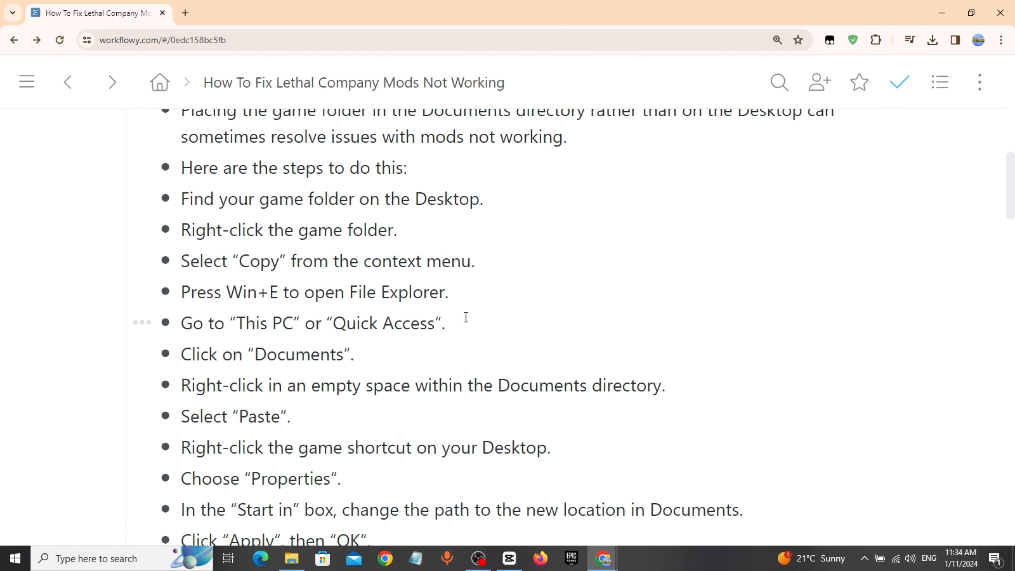
pyautogui.scroll(-3)
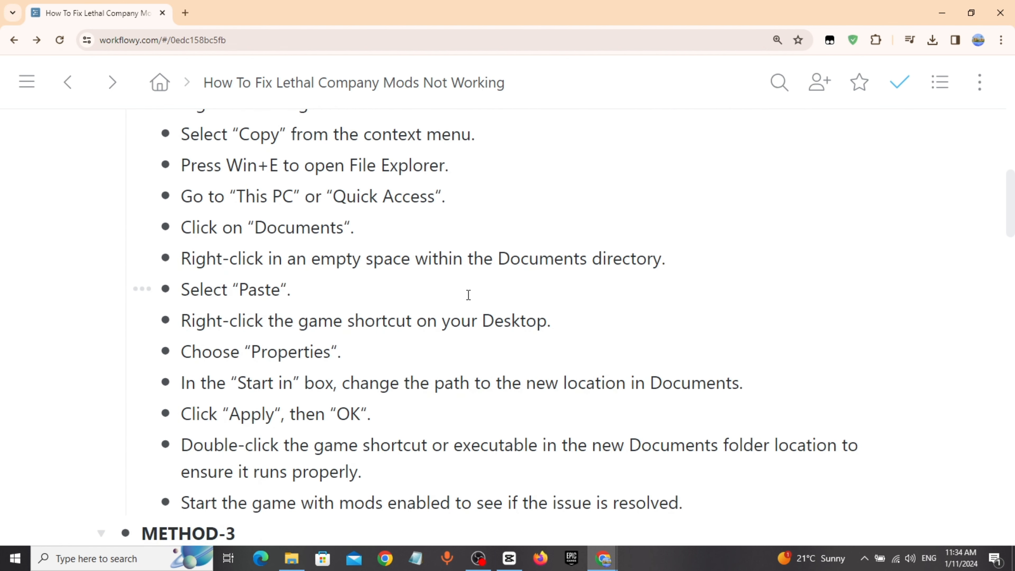
pyautogui.moveTo(649, 280)
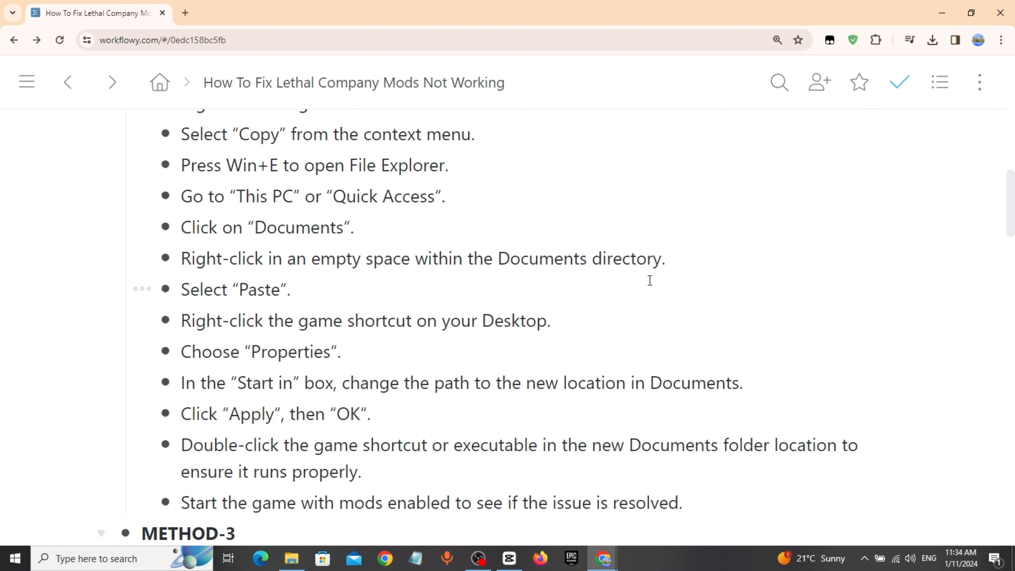
pyautogui.scroll(-3)
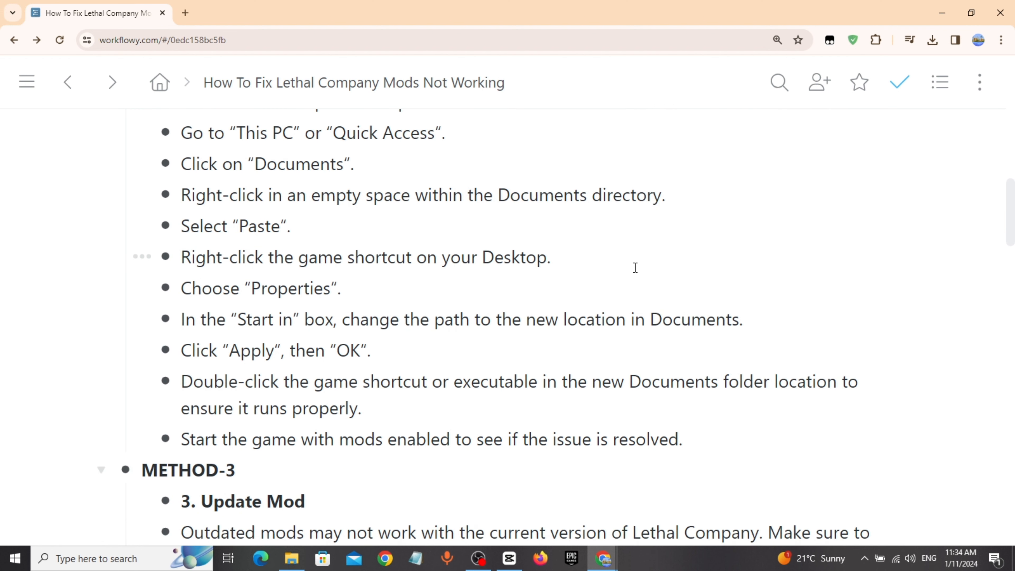
pyautogui.scroll(-3)
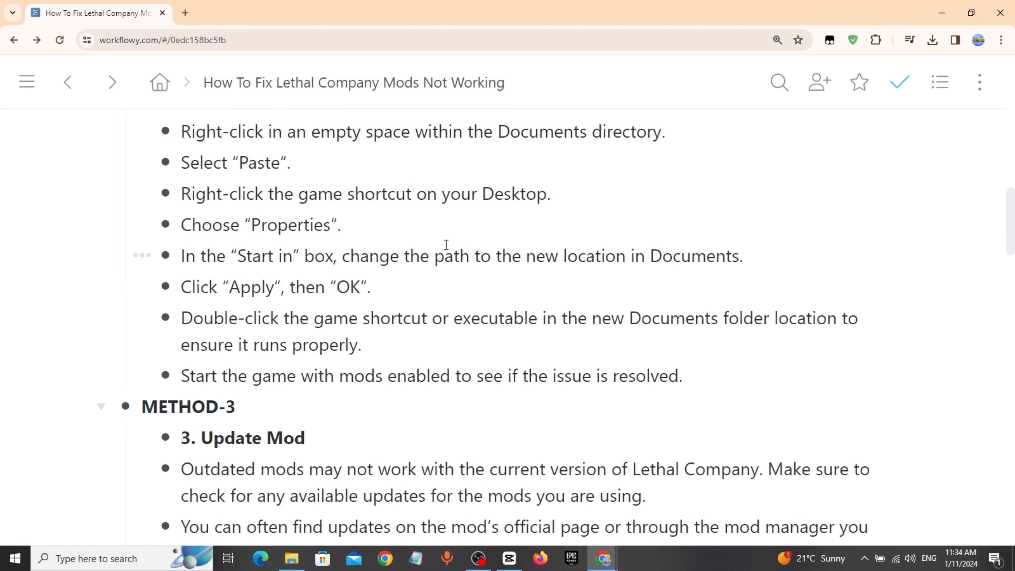
pyautogui.moveTo(502, 250)
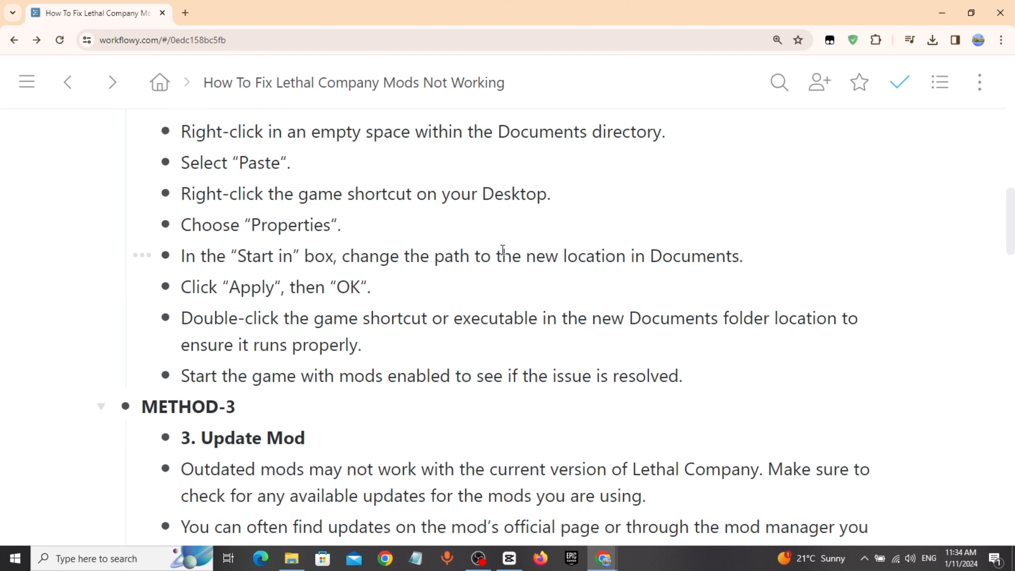
pyautogui.moveTo(728, 253)
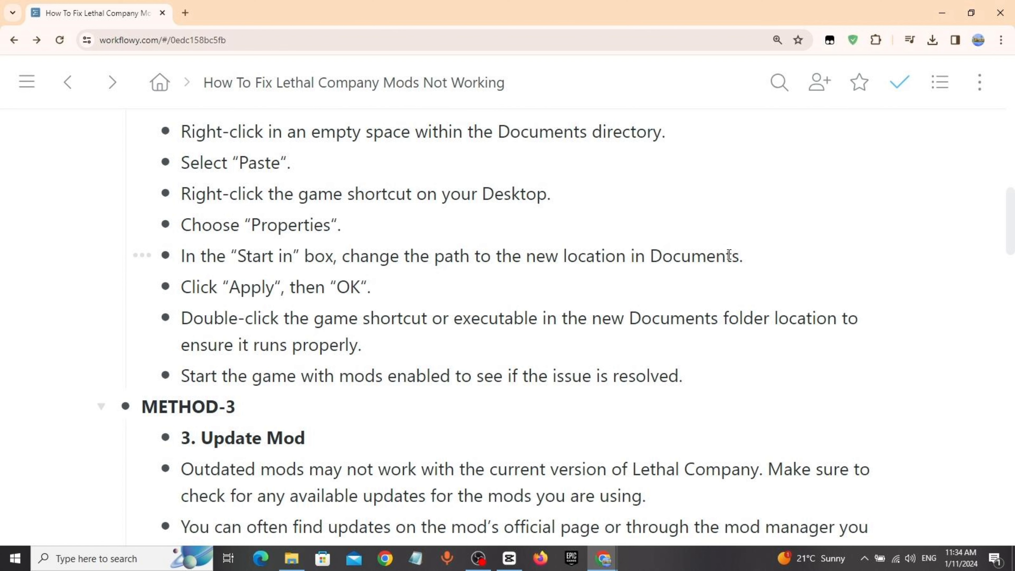
# Read Method 5's steps on installing the required plugins
pyautogui.scroll(-3)
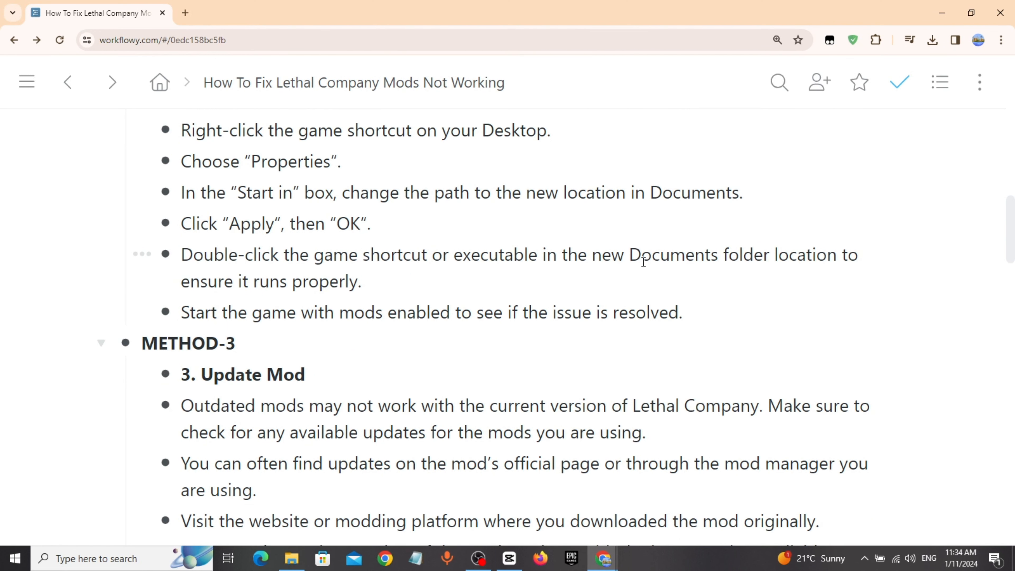
pyautogui.scroll(-3)
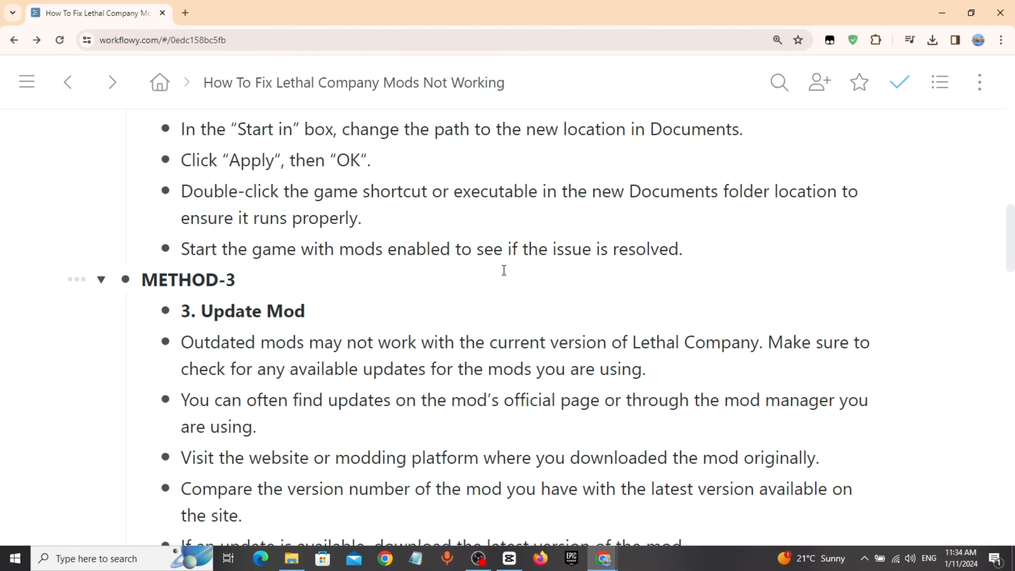
pyautogui.scroll(-3)
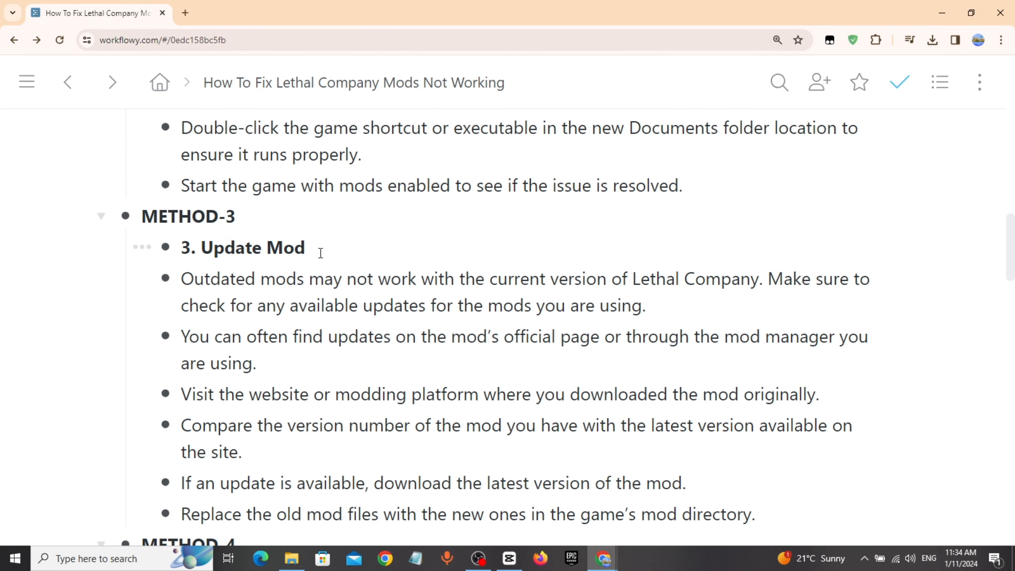
pyautogui.scroll(-3)
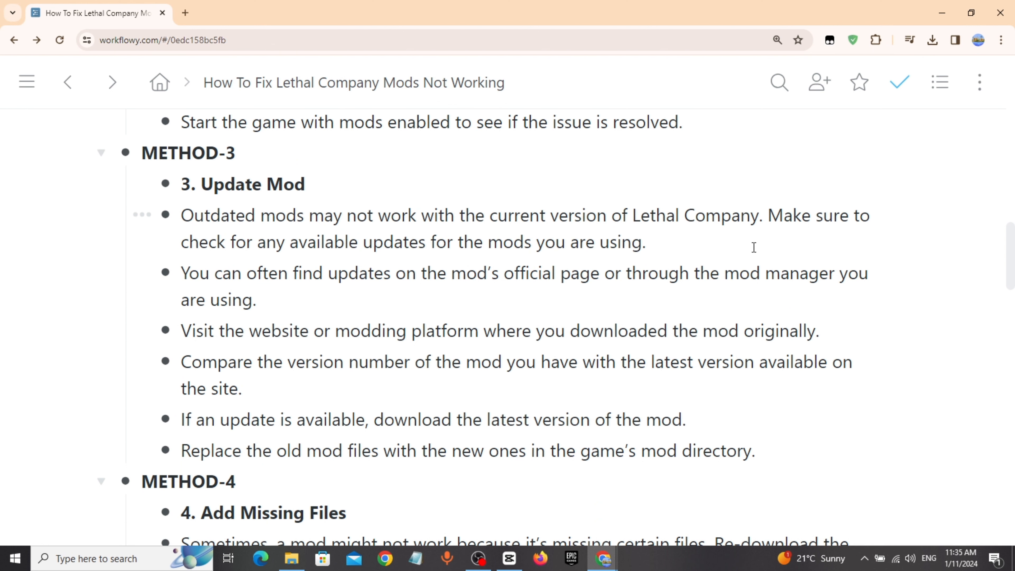
pyautogui.scroll(-3)
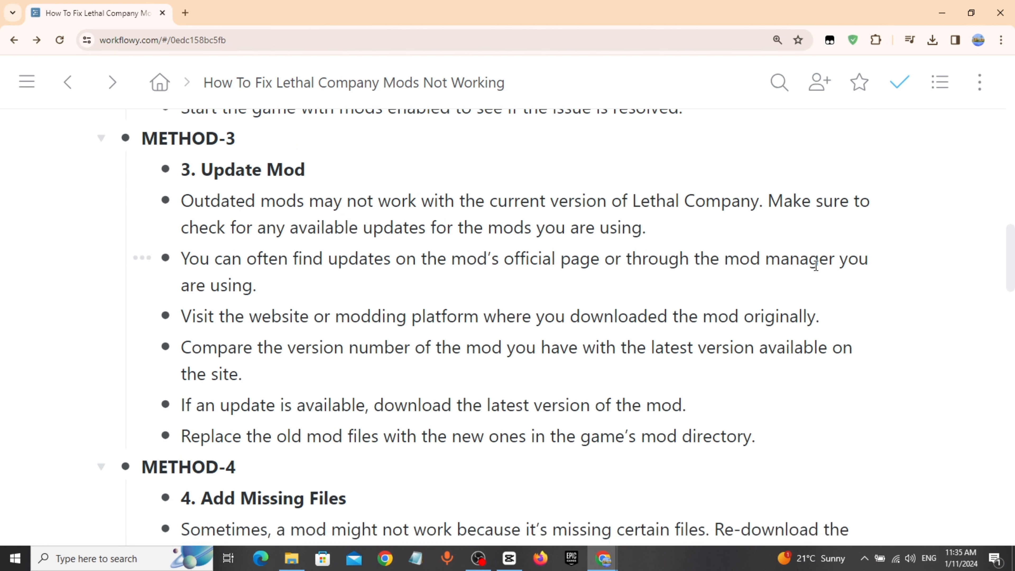
pyautogui.scroll(-3)
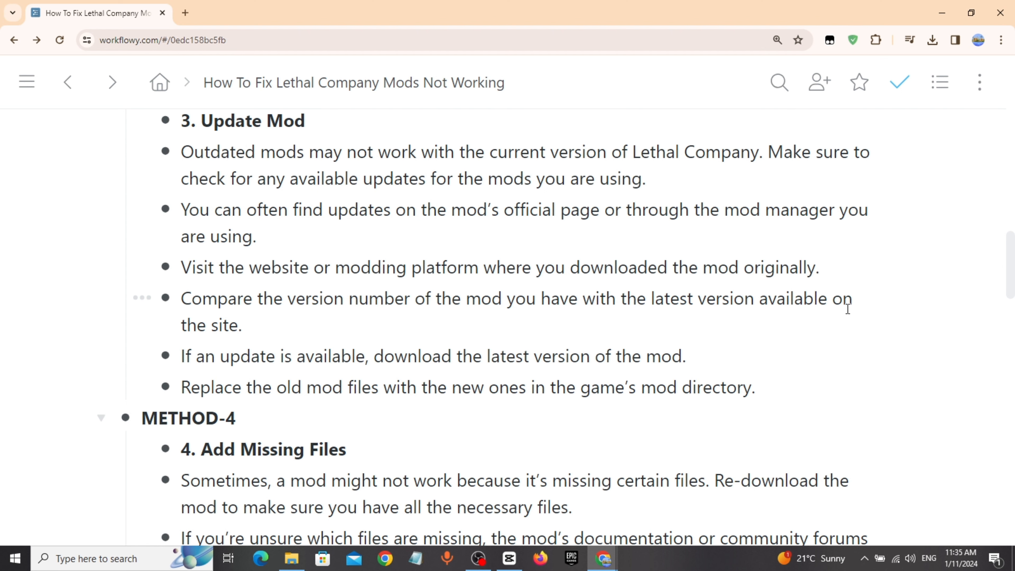
pyautogui.scroll(-3)
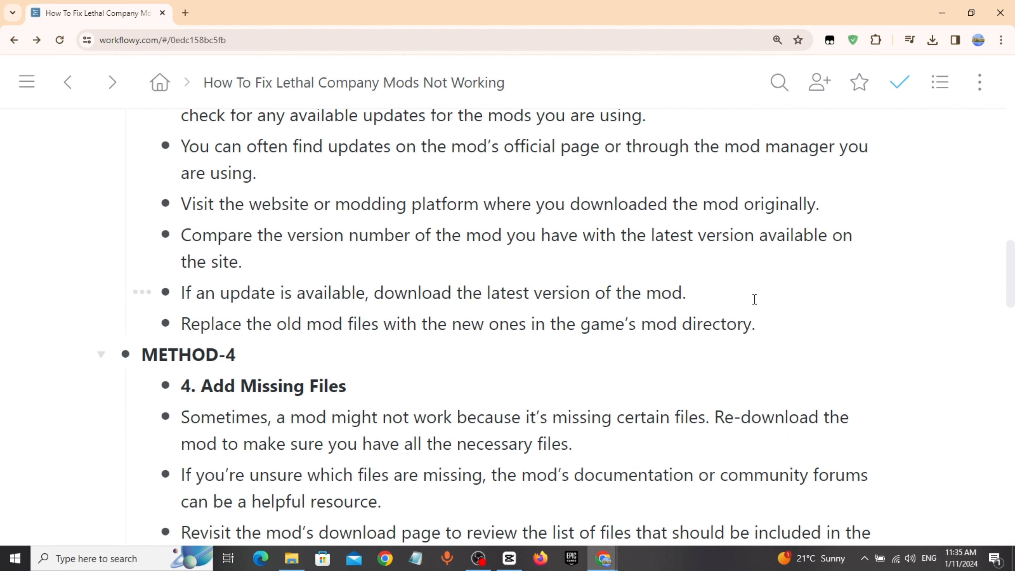
pyautogui.scroll(-3)
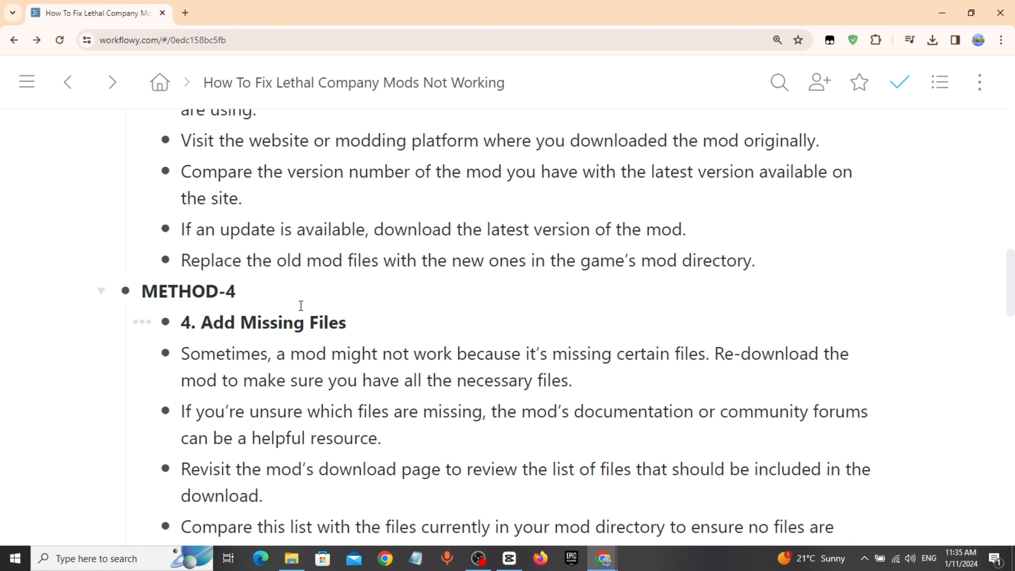
pyautogui.moveTo(372, 332)
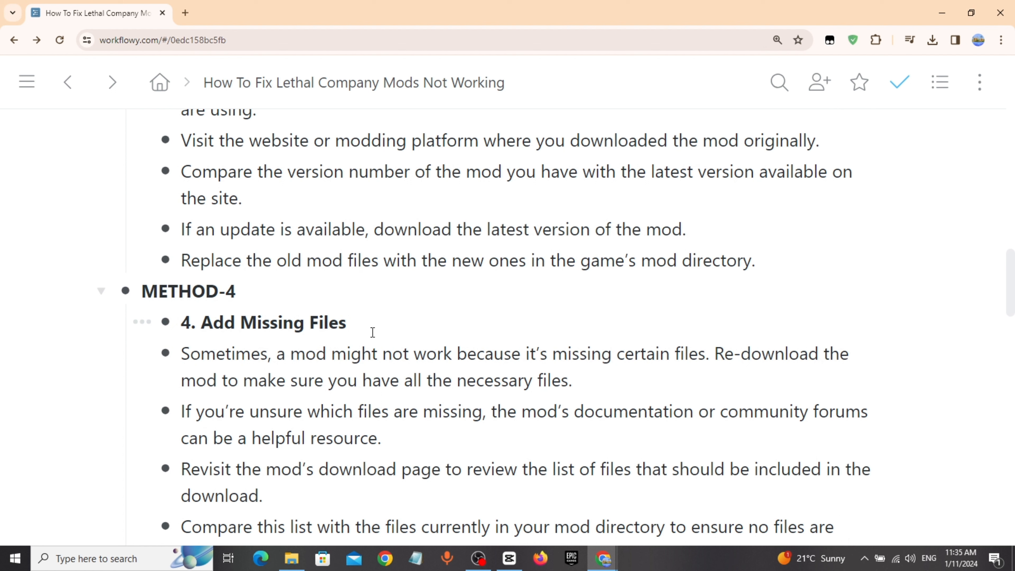
pyautogui.moveTo(647, 384)
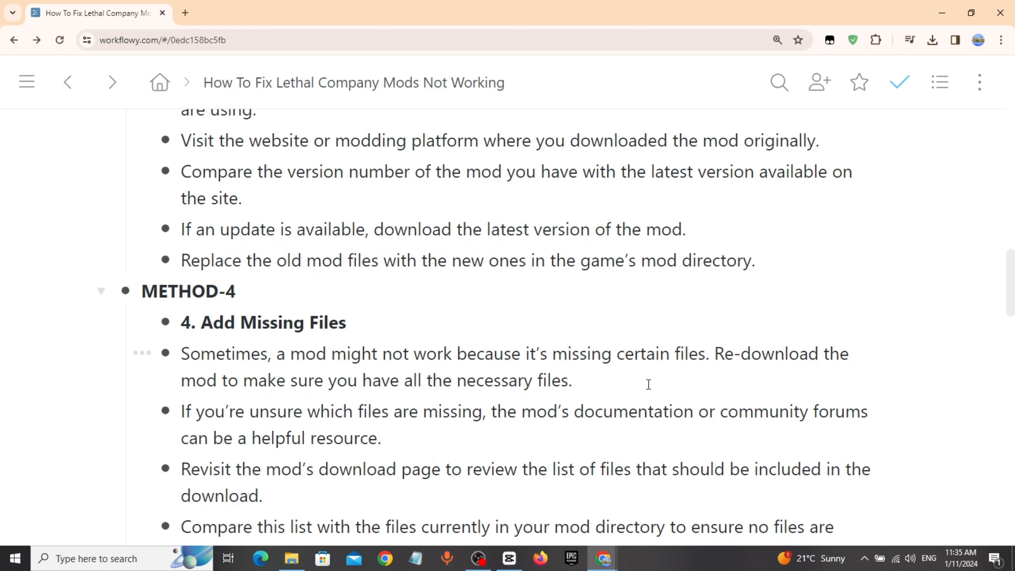
# Continue through Method 5 until the Method 6 reinstall heading comes into view
pyautogui.scroll(-3)
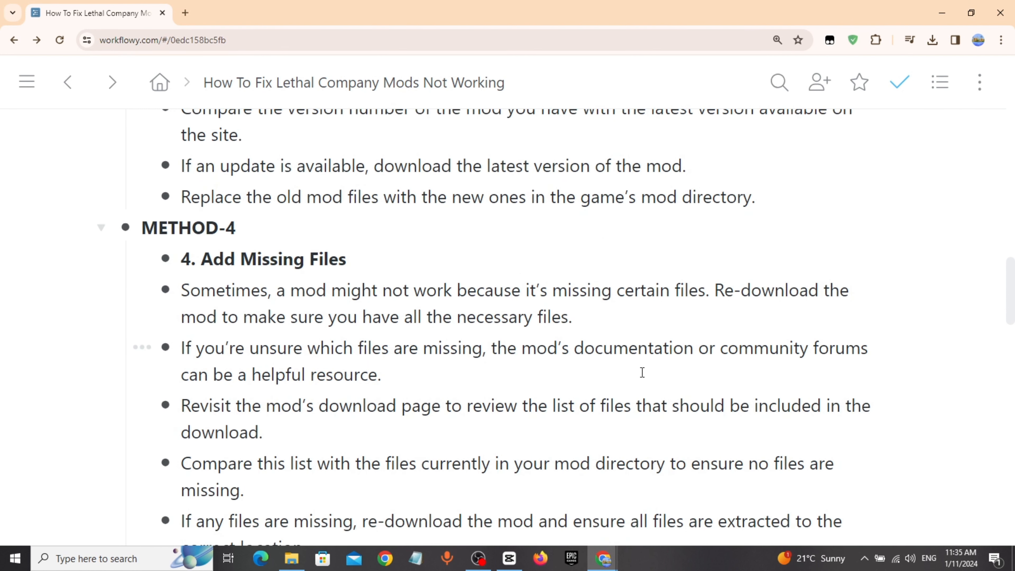
pyautogui.moveTo(513, 375)
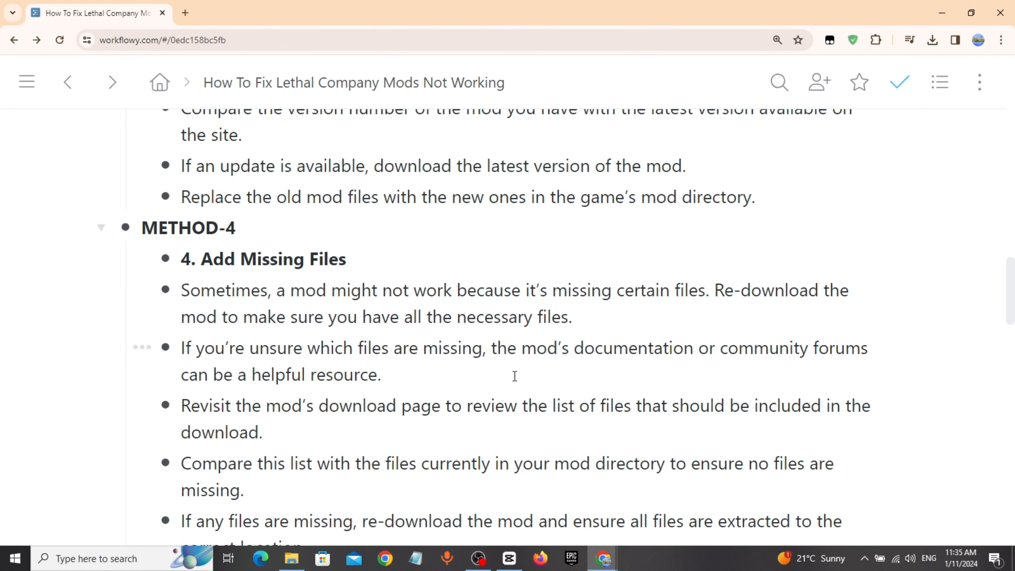
pyautogui.scroll(-3)
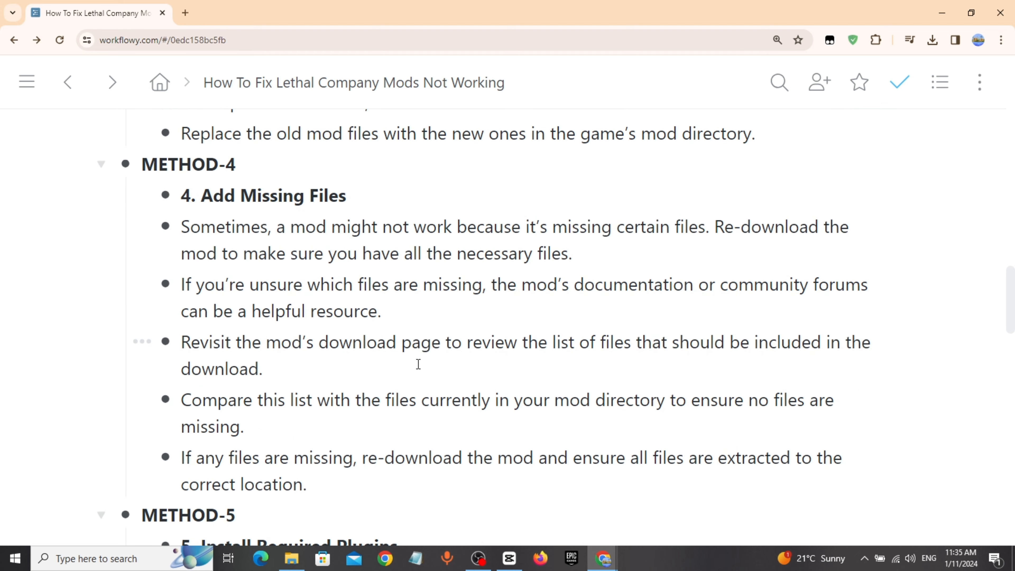
pyautogui.moveTo(408, 368)
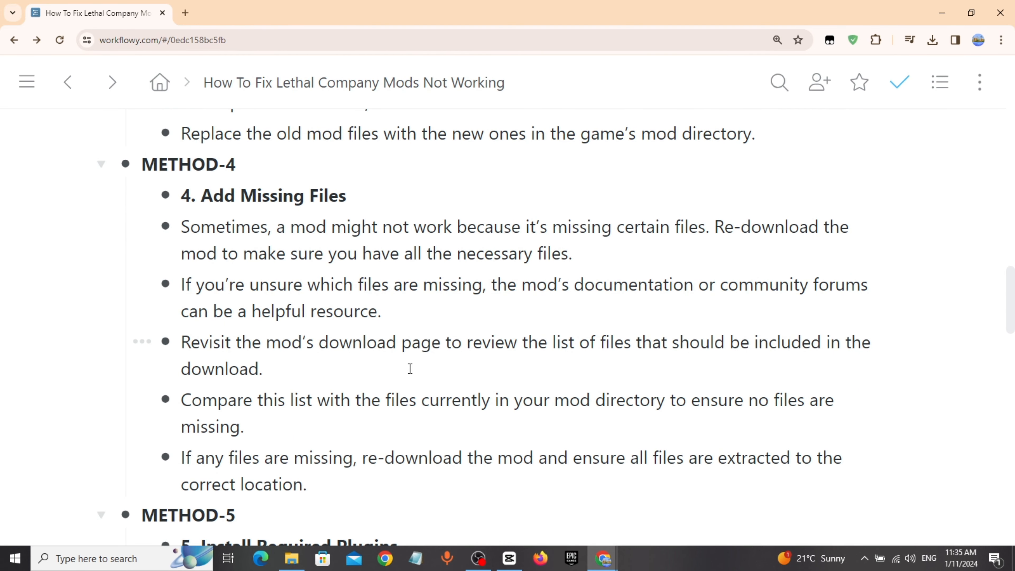
pyautogui.scroll(-3)
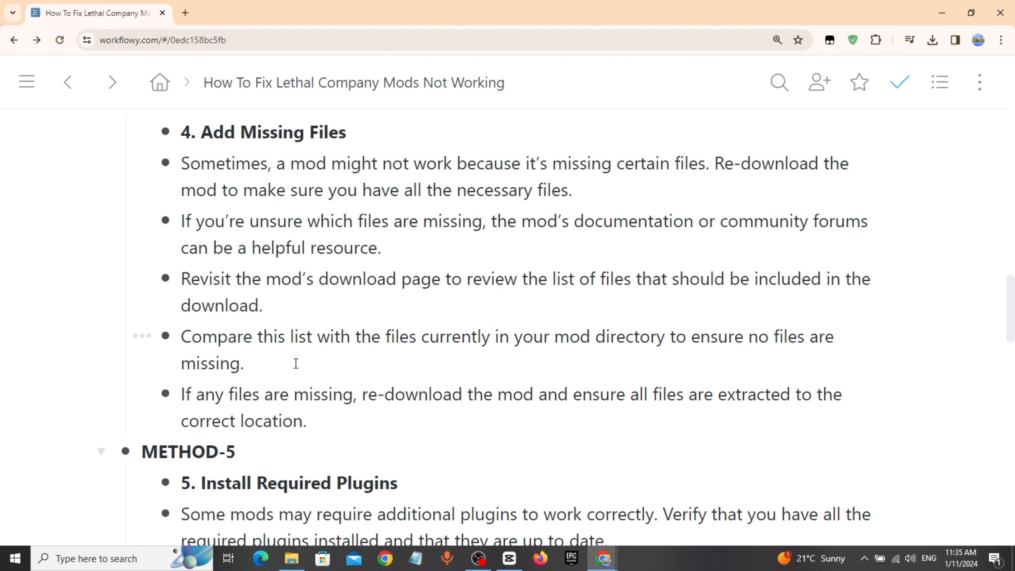
pyautogui.scroll(-3)
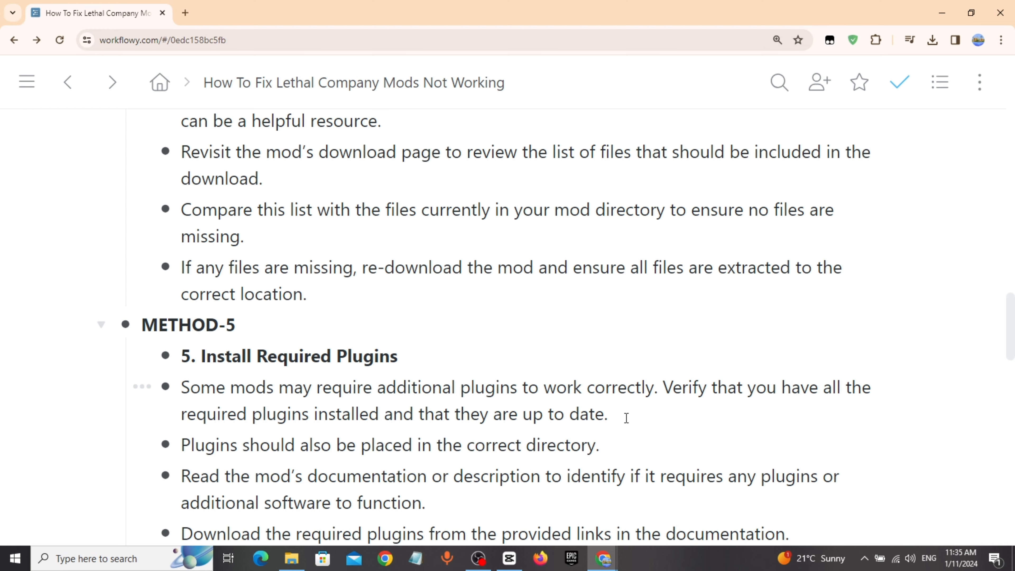
pyautogui.scroll(-3)
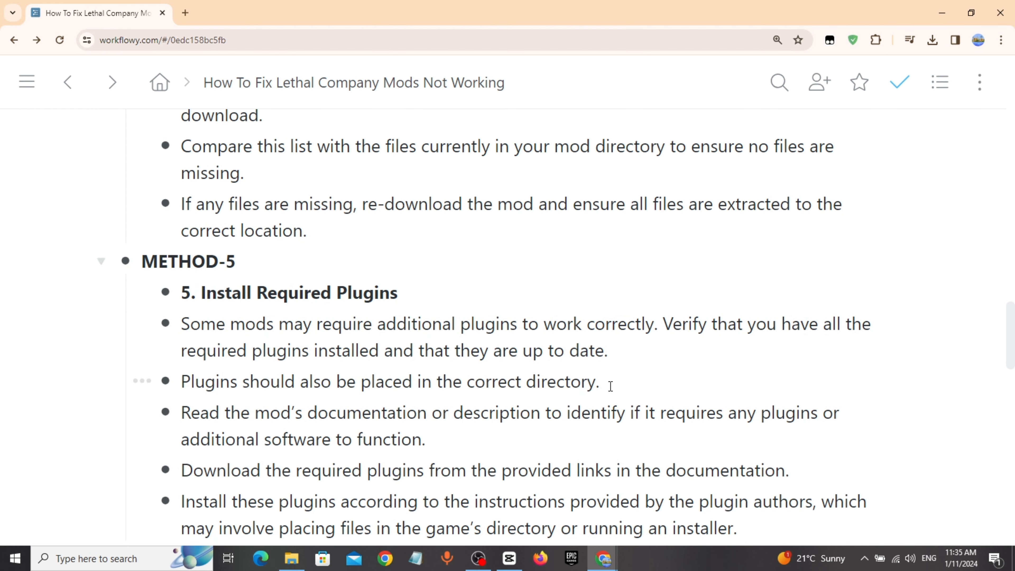
pyautogui.moveTo(554, 414)
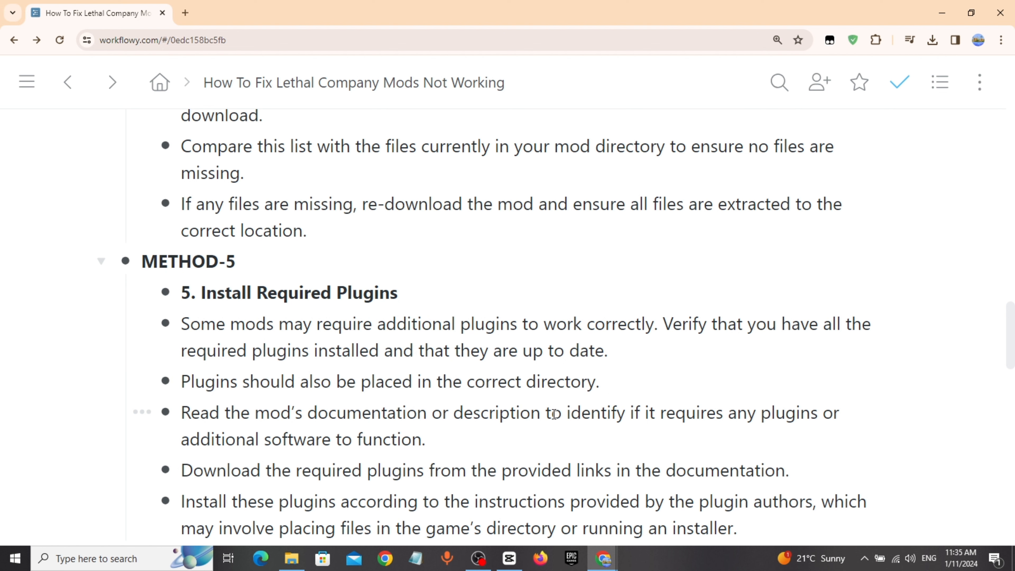
pyautogui.moveTo(487, 436)
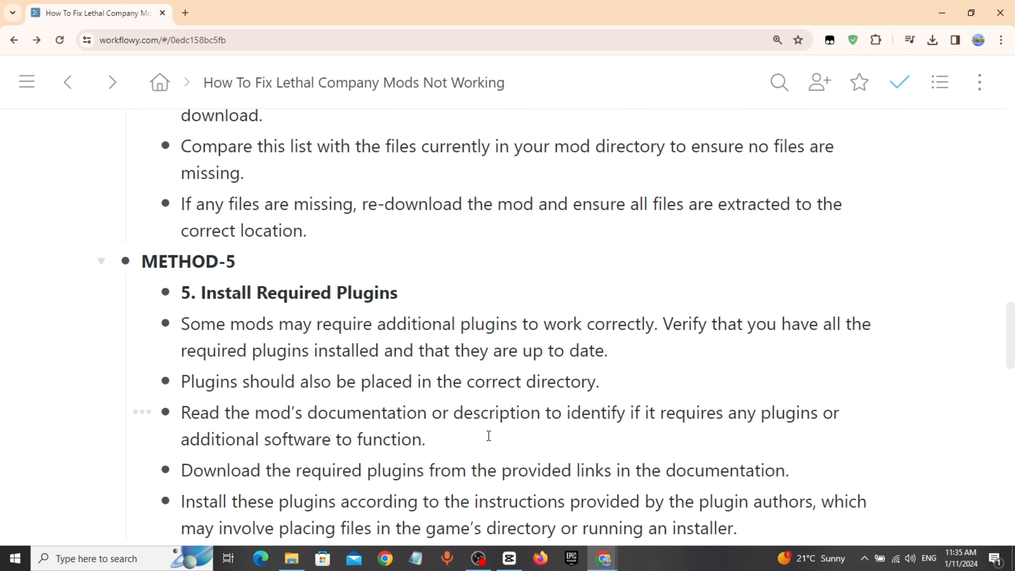
pyautogui.moveTo(477, 427)
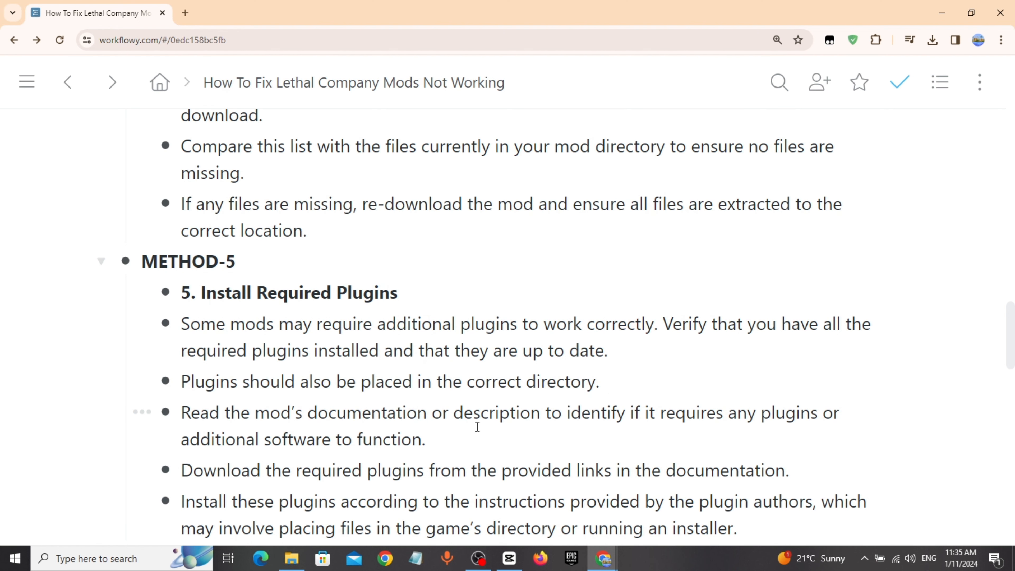
pyautogui.scroll(-3)
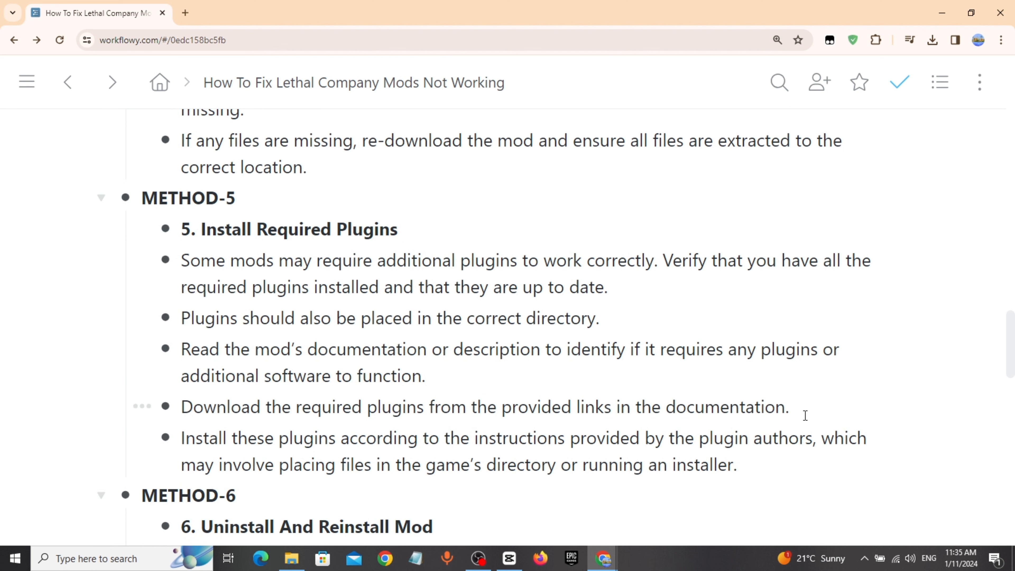
pyautogui.scroll(-3)
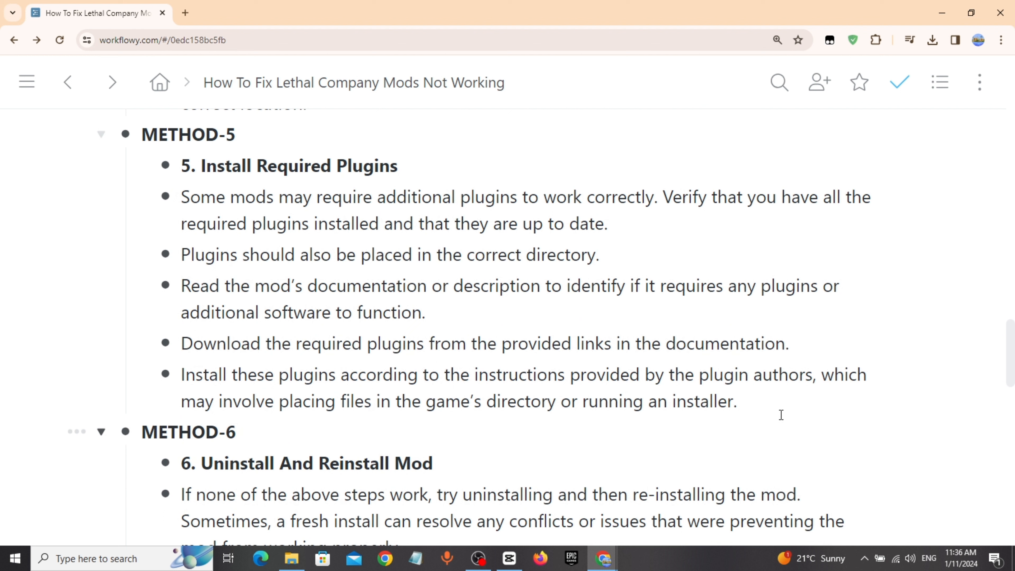
pyautogui.moveTo(756, 416)
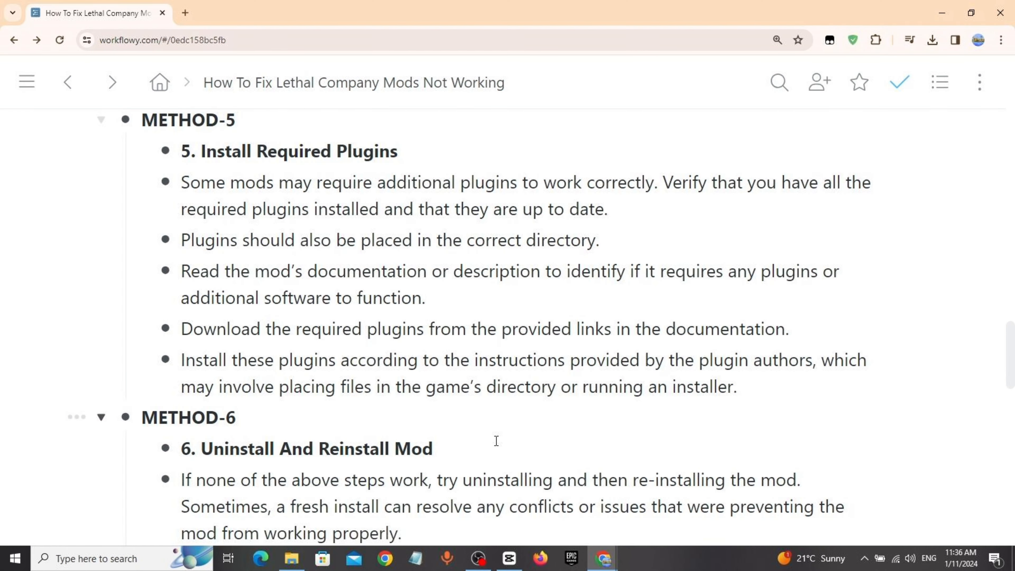
# Read Method 6's reinstall steps and Method 7, then open the Lethal Company community discussions link
pyautogui.scroll(-3)
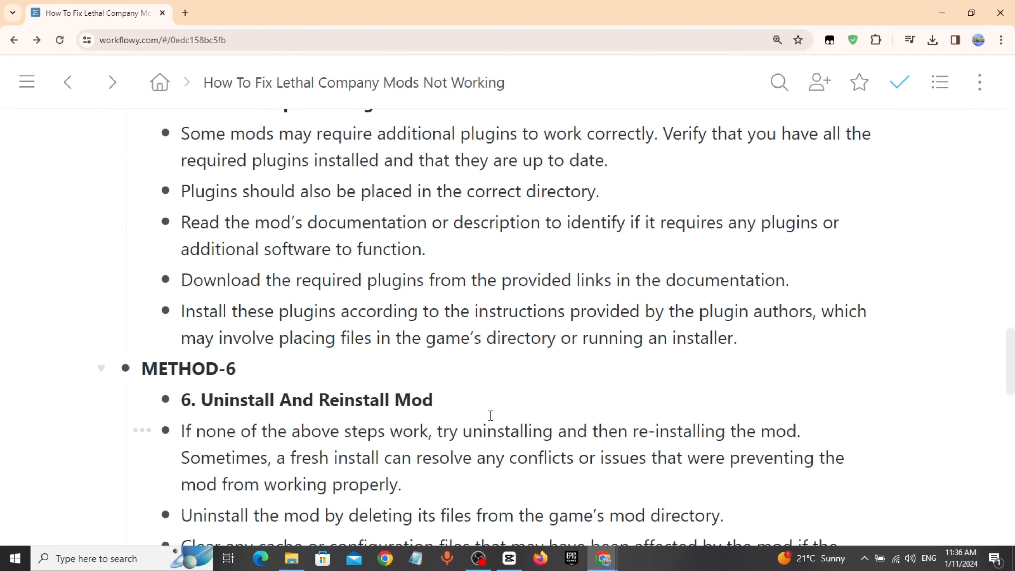
pyautogui.scroll(-3)
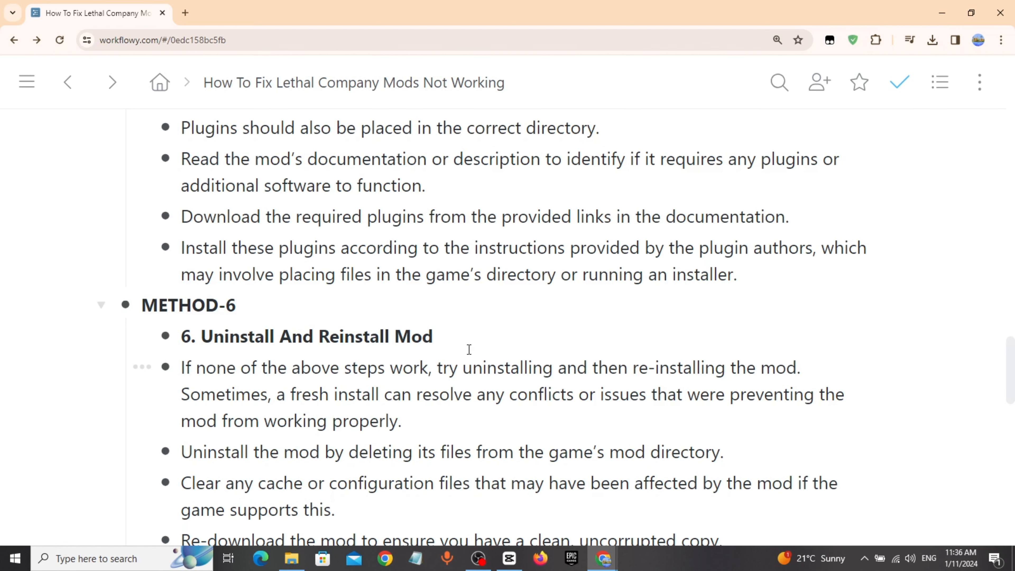
pyautogui.scroll(-3)
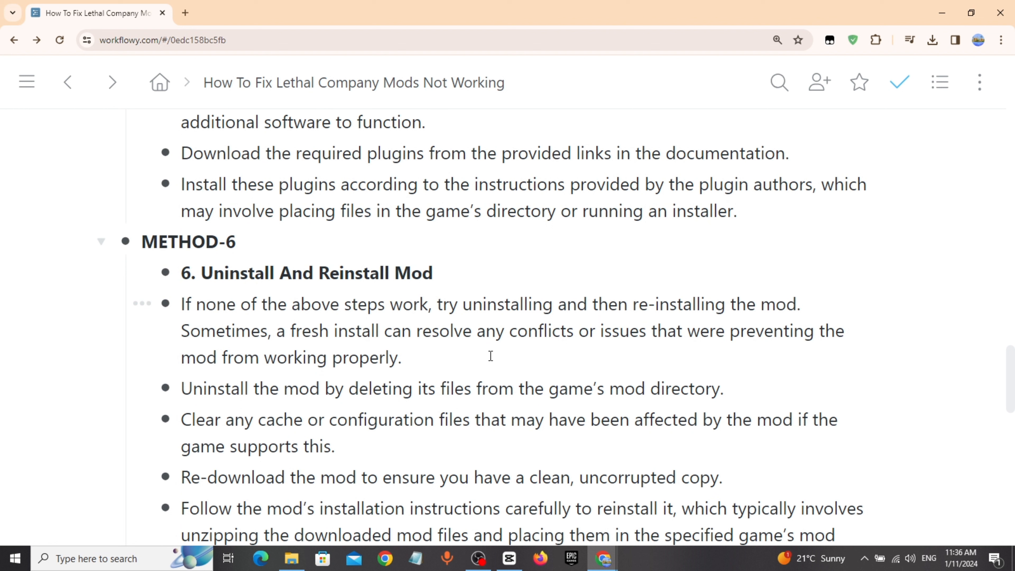
pyautogui.moveTo(770, 353)
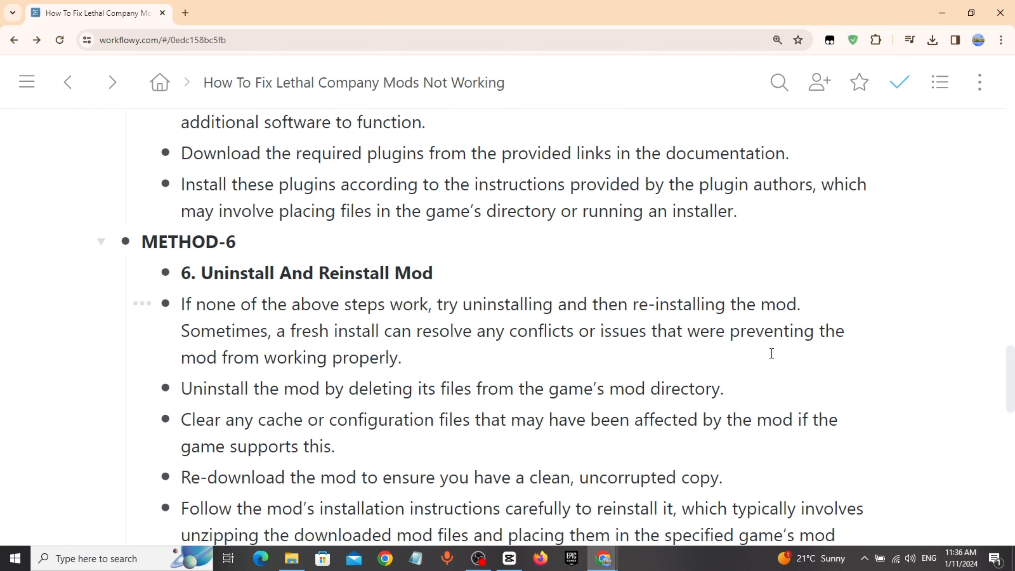
pyautogui.moveTo(771, 350)
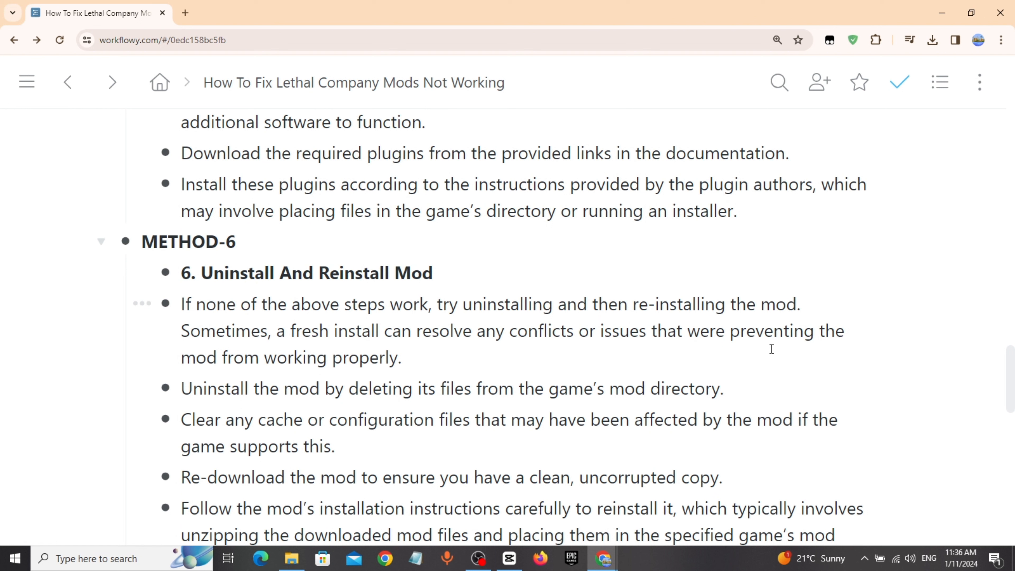
pyautogui.moveTo(766, 352)
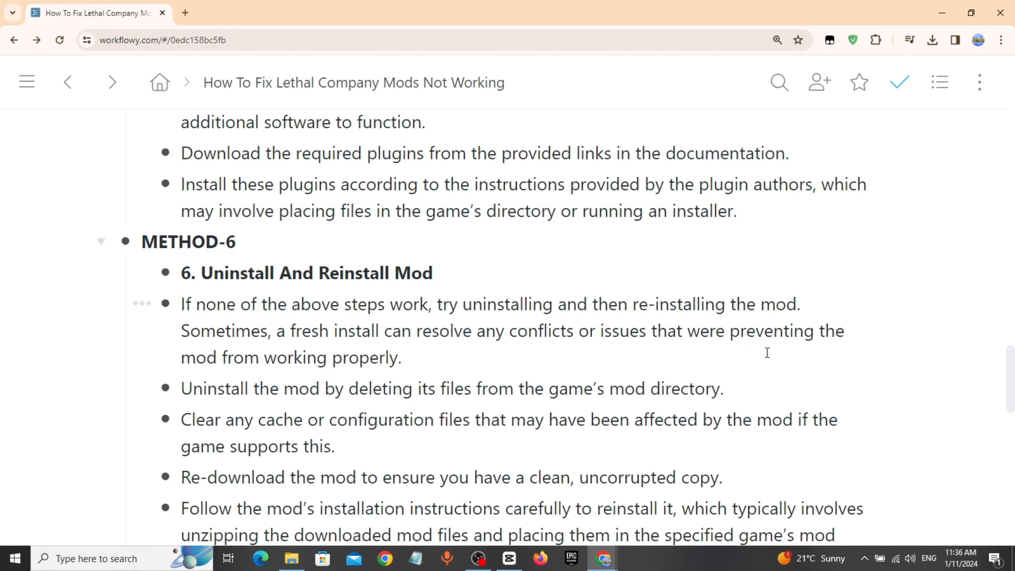
pyautogui.moveTo(535, 361)
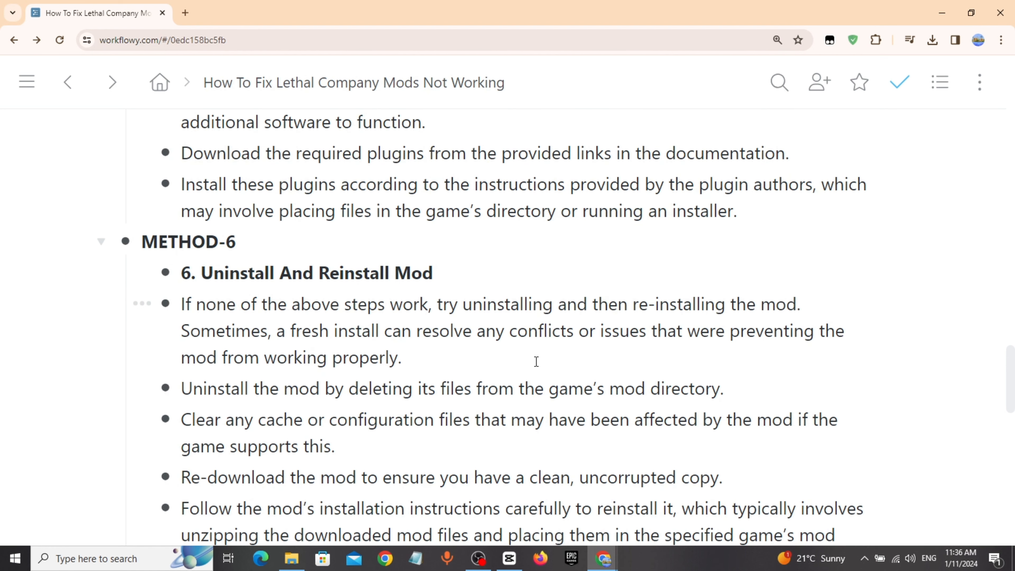
pyautogui.scroll(-3)
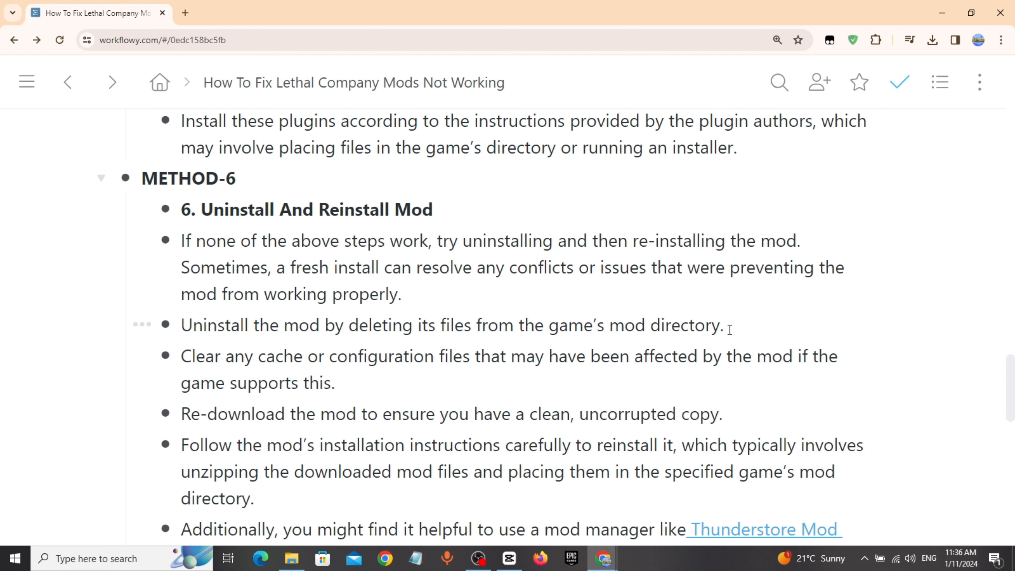
pyautogui.moveTo(722, 343)
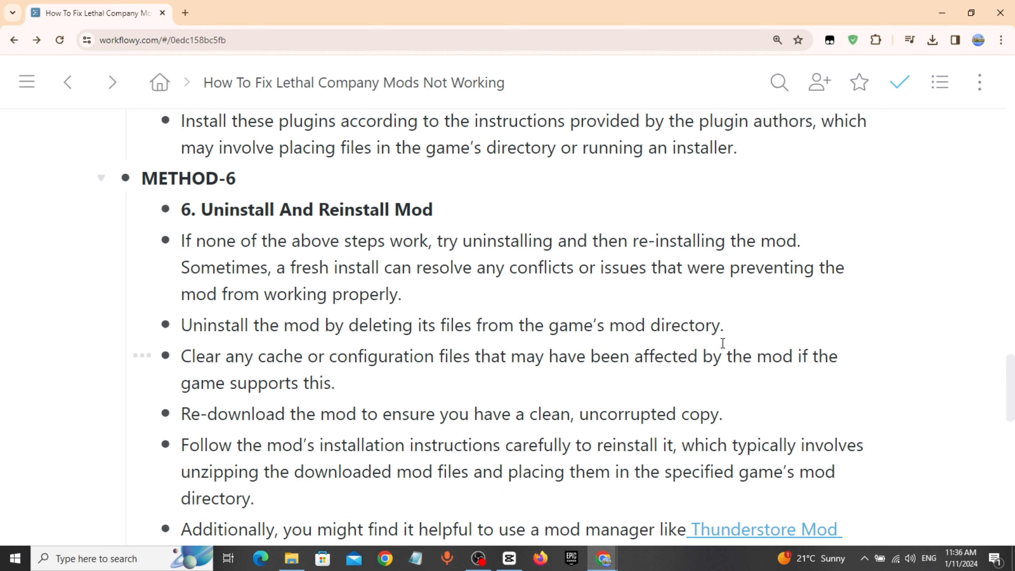
pyautogui.moveTo(443, 380)
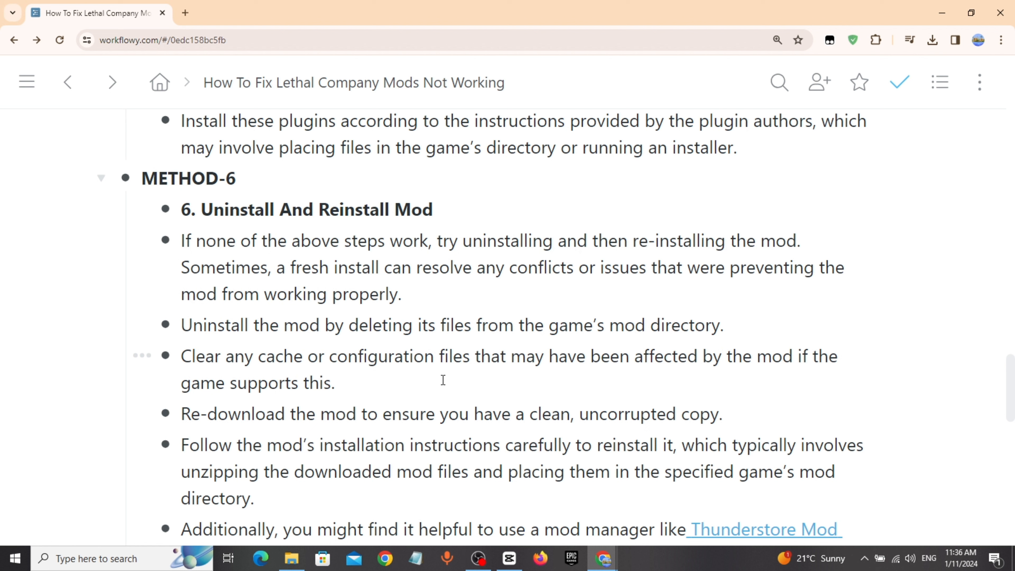
pyautogui.moveTo(440, 381)
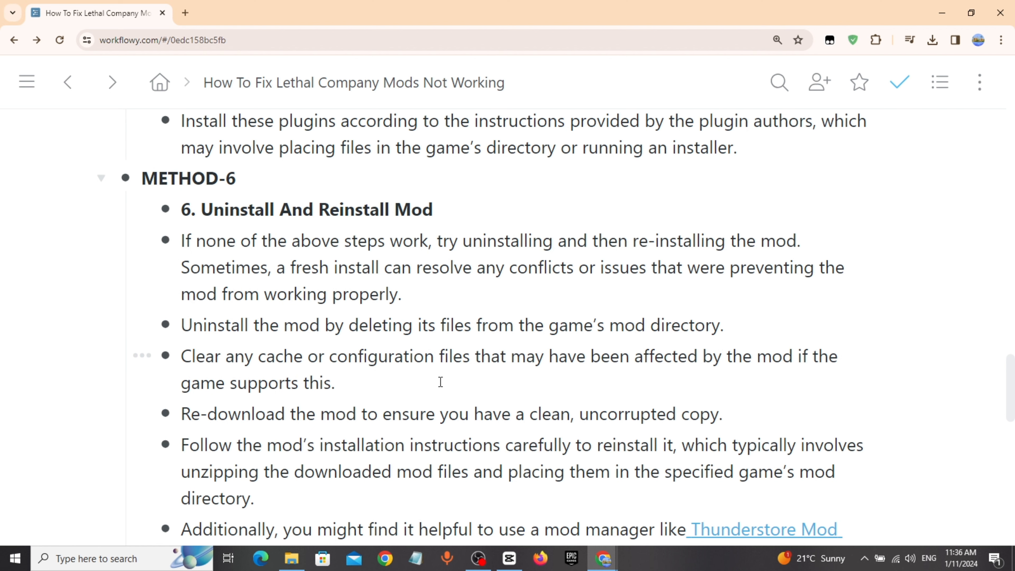
pyautogui.scroll(-3)
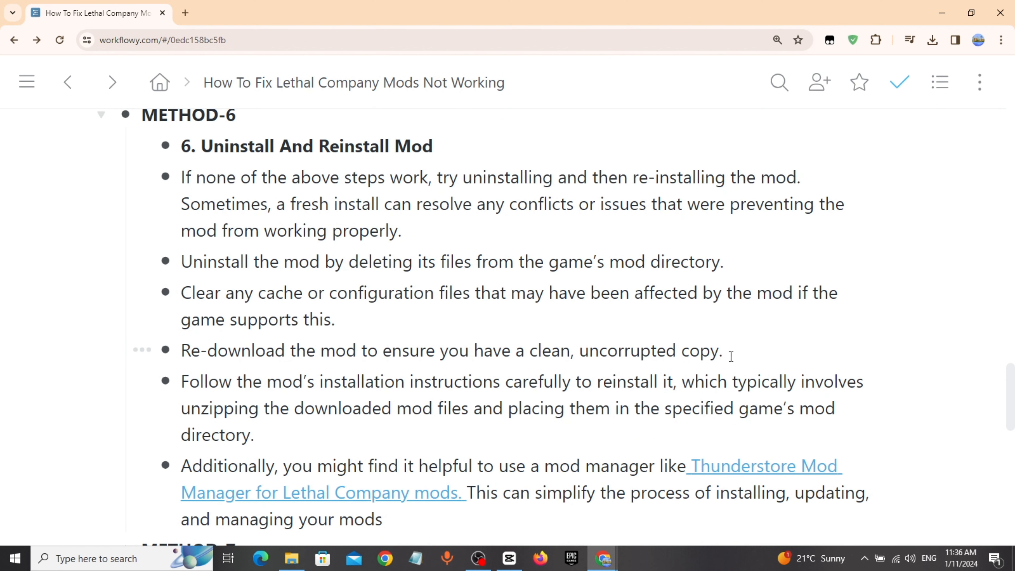
pyautogui.scroll(-3)
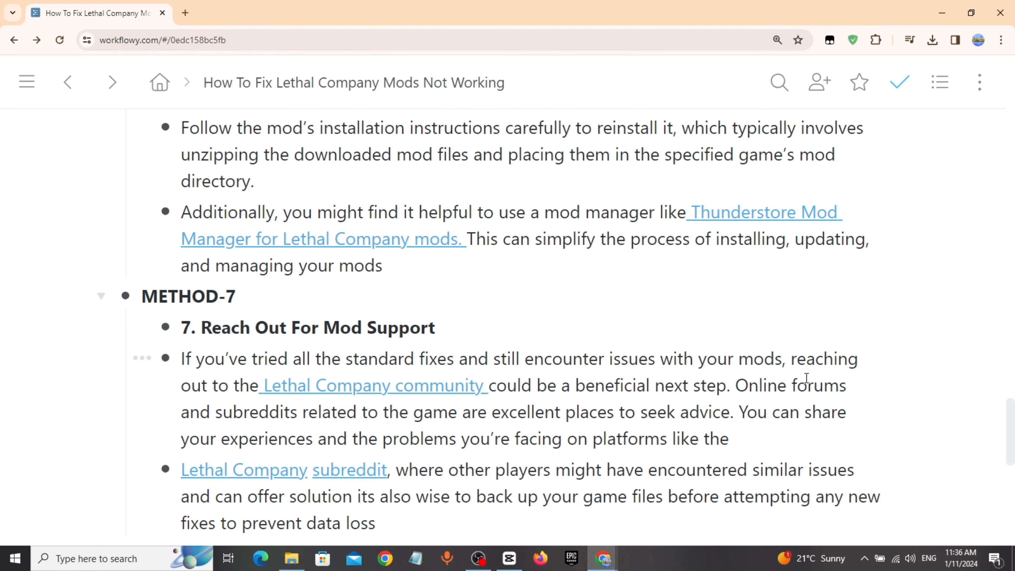
pyautogui.click(375, 385)
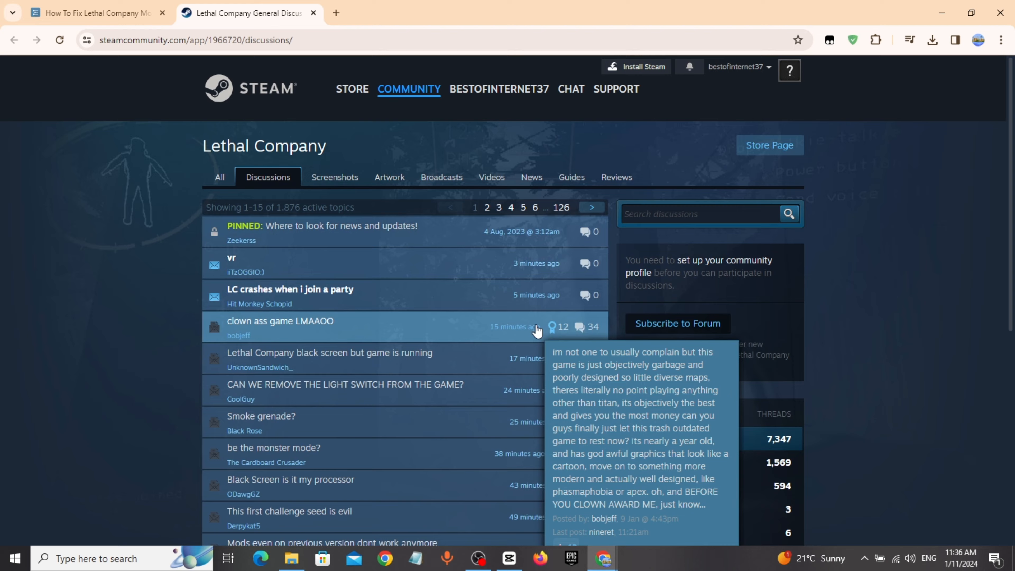
# Glance over the Steam Lethal Company discussions and return to the guide's Method 7
pyautogui.click(695, 150)
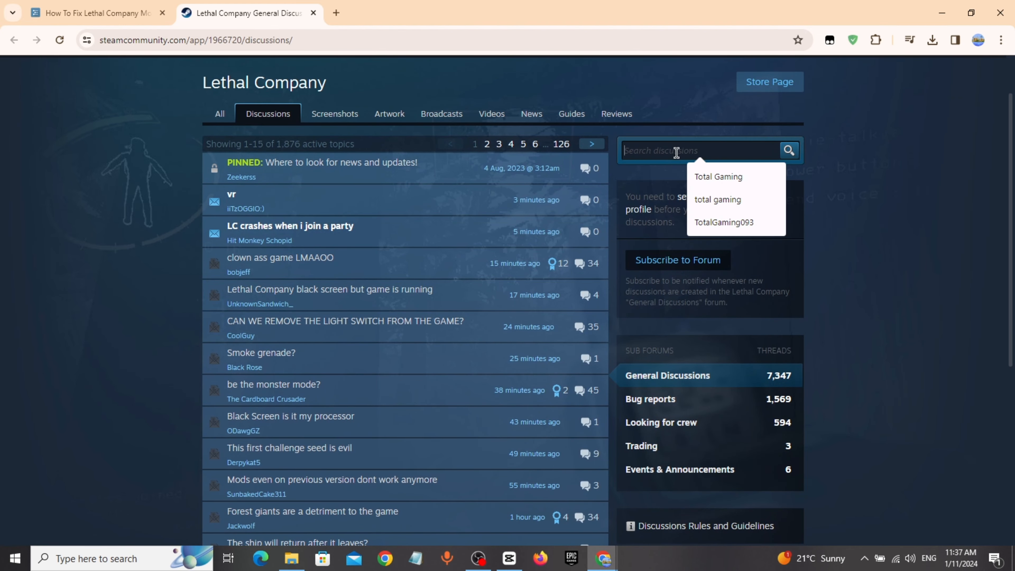
pyautogui.scroll(-3)
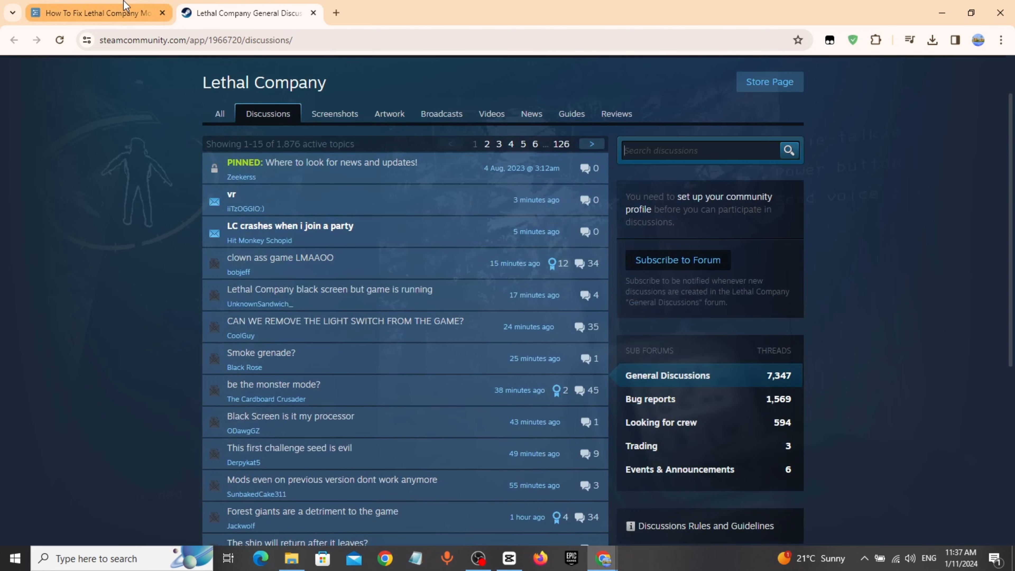
pyautogui.click(97, 12)
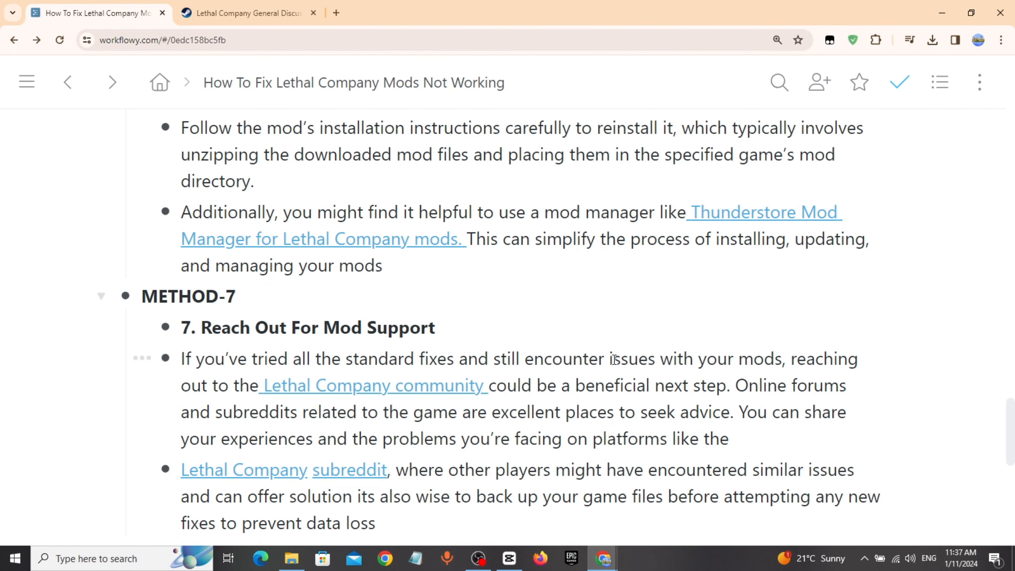
pyautogui.scroll(-3)
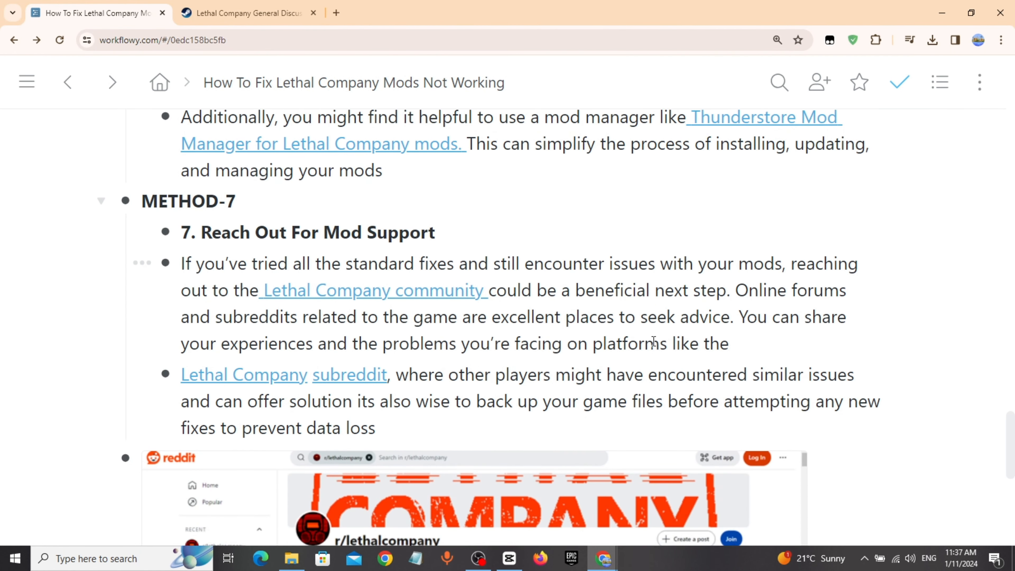
pyautogui.scroll(-3)
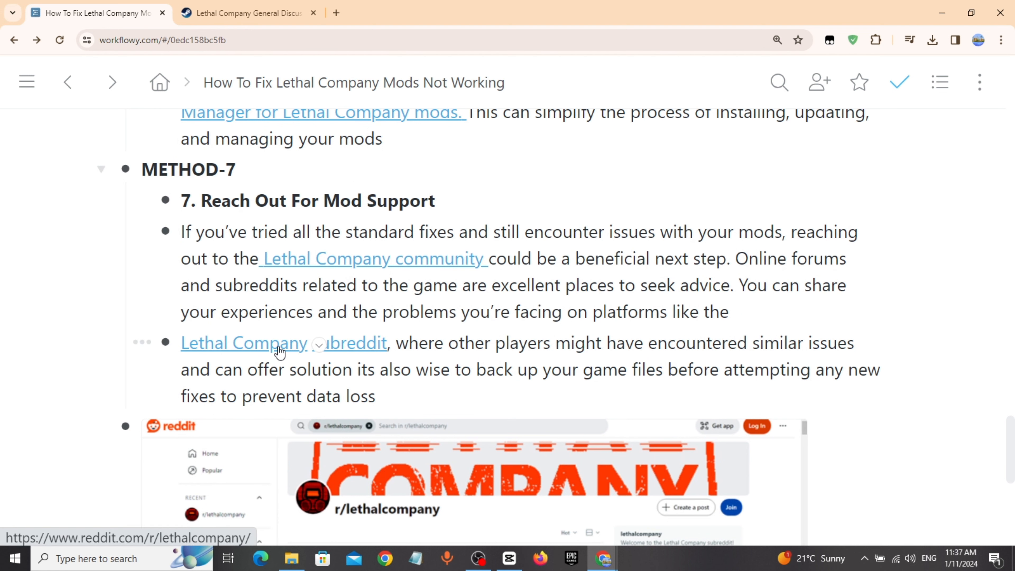
# Visit the linked r/lethalcompany subreddit, close it, and return to the guide's Reddit screenshot
pyautogui.click(244, 342)
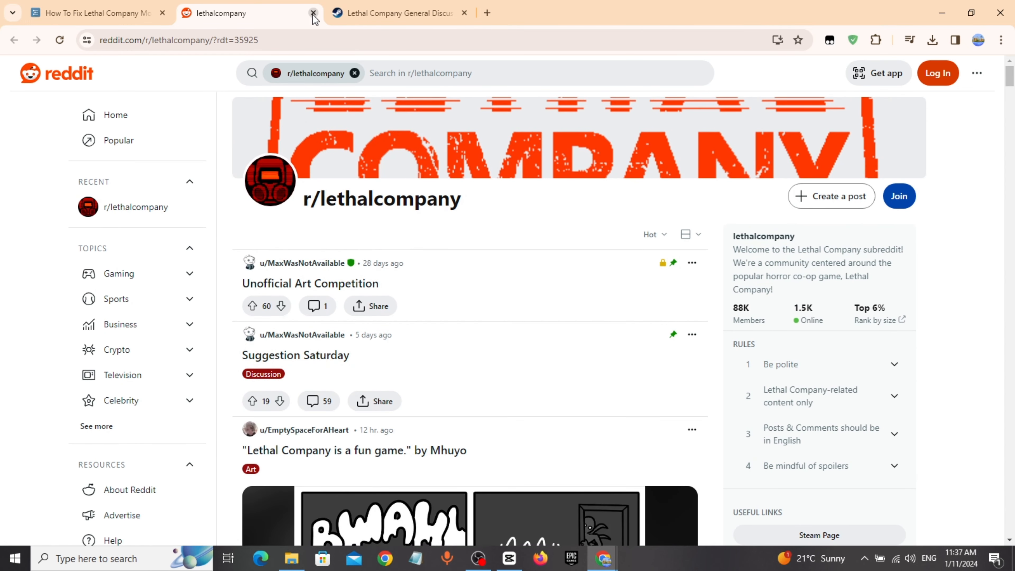
pyautogui.click(314, 12)
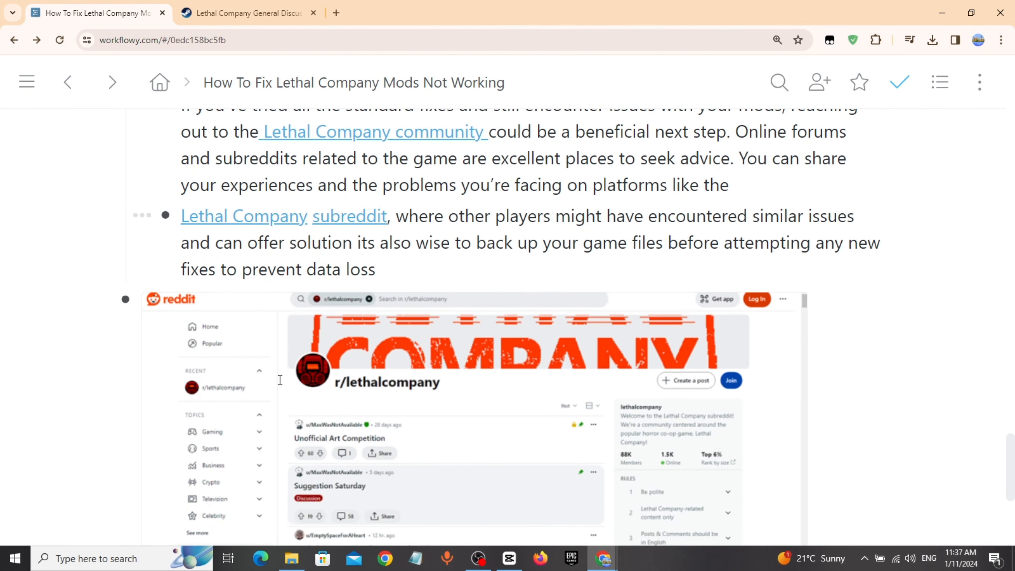
pyautogui.scroll(-3)
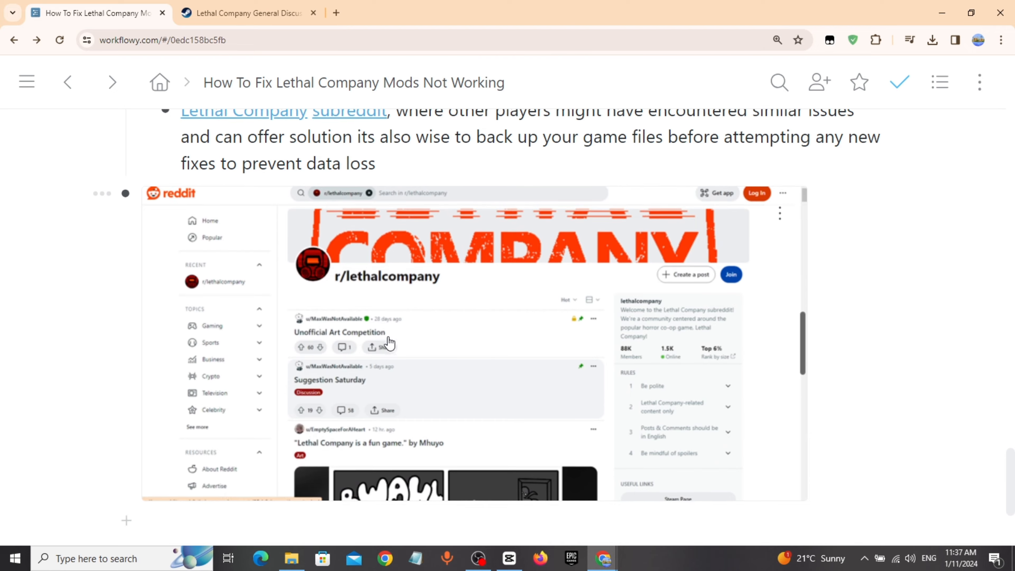